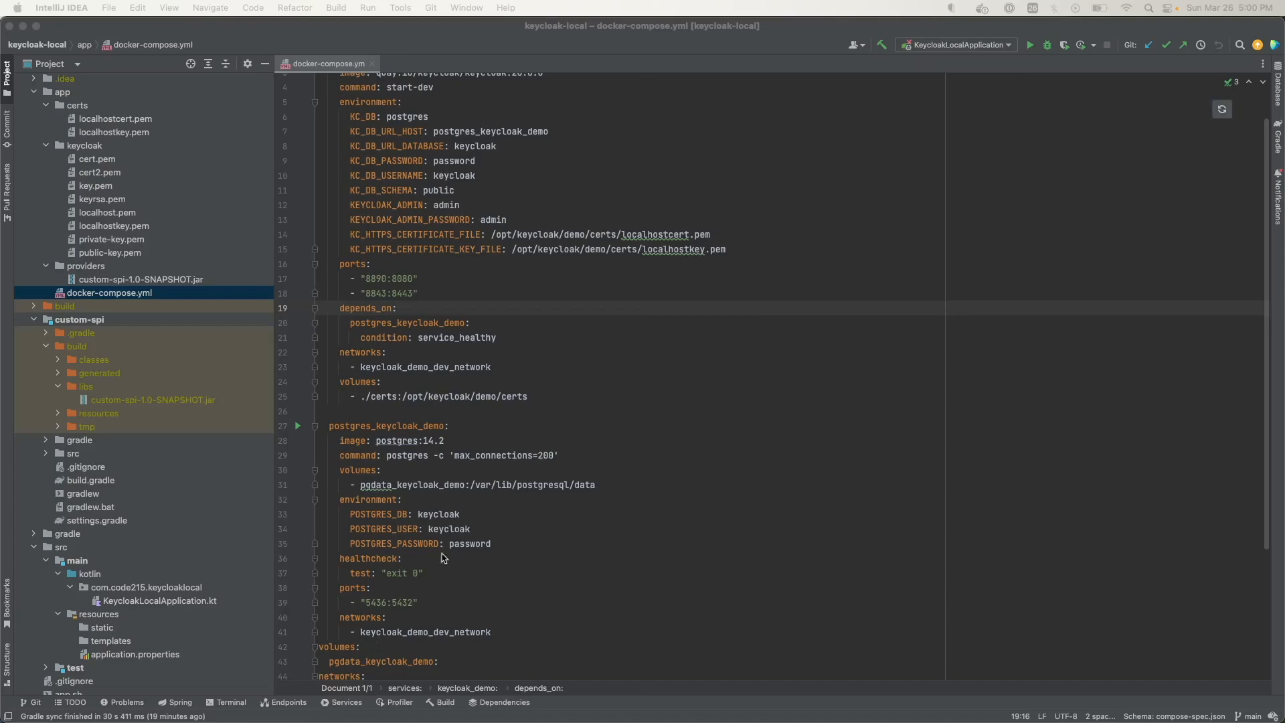
mouse_move(463, 532)
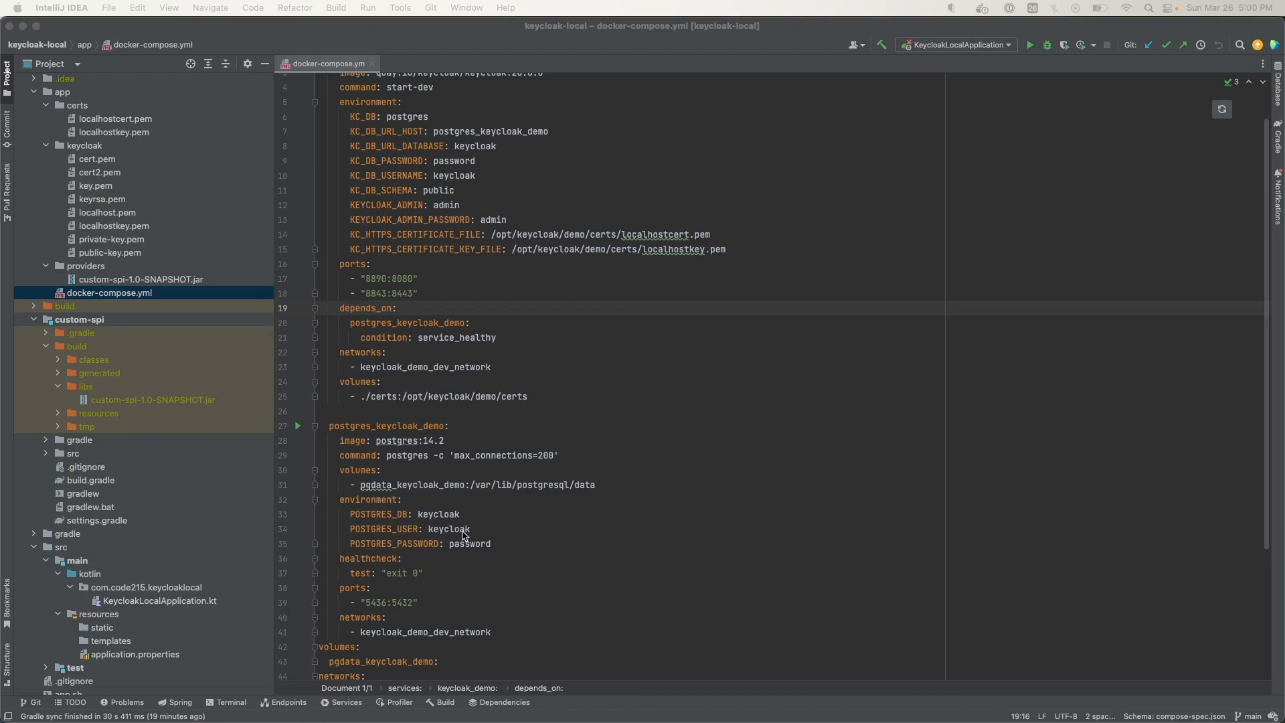
- Run docker compose up from the project root, which fails with 'no configuration file provided'
scroll("up", 3)
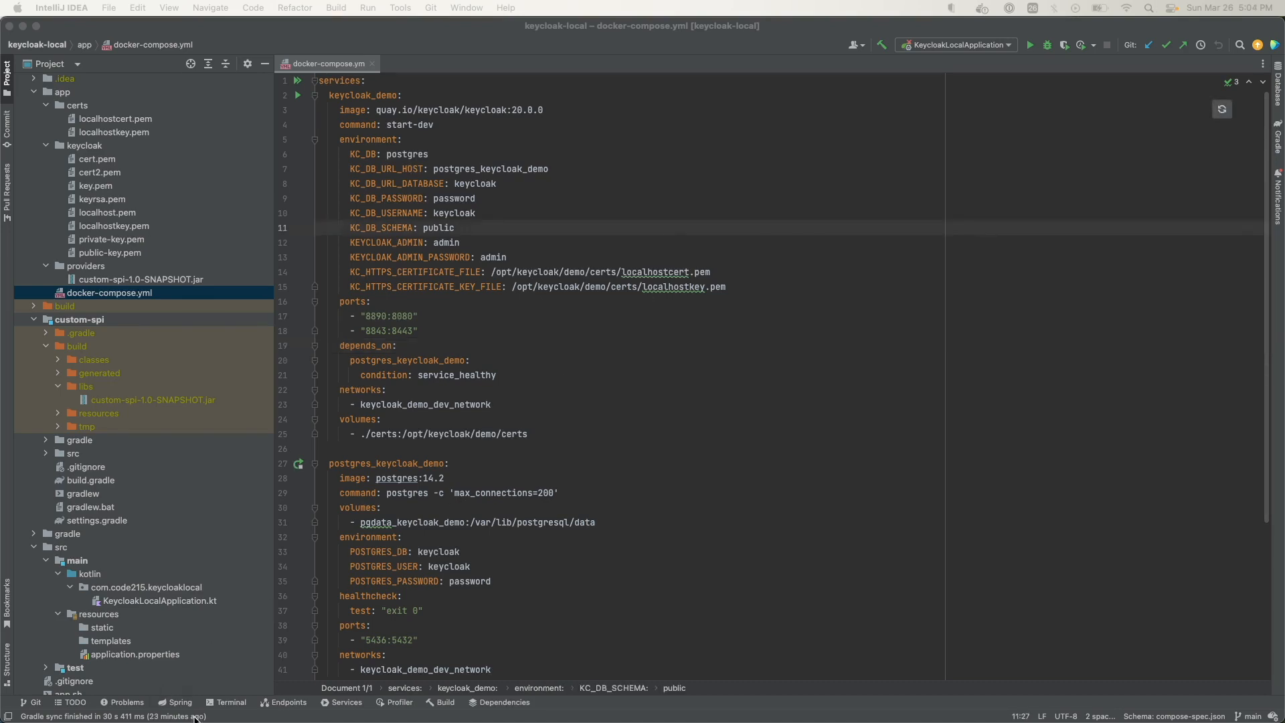
mouse_move(231, 702)
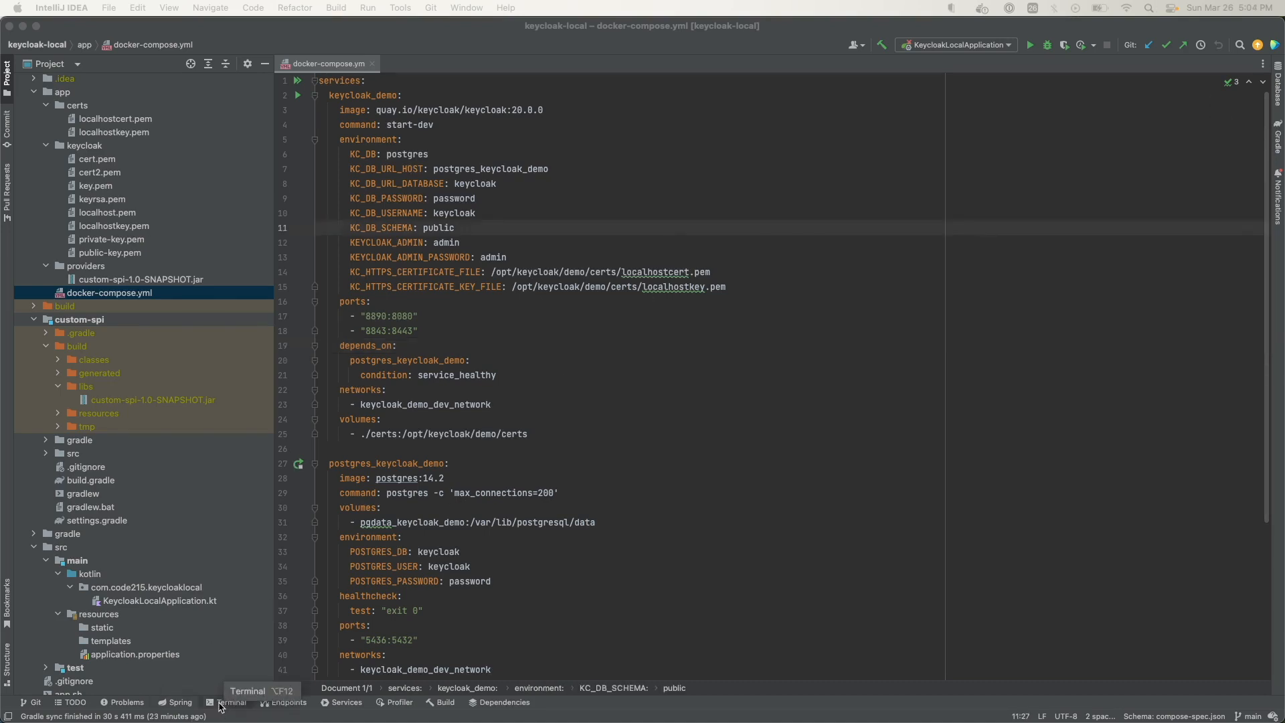
left_click(229, 702)
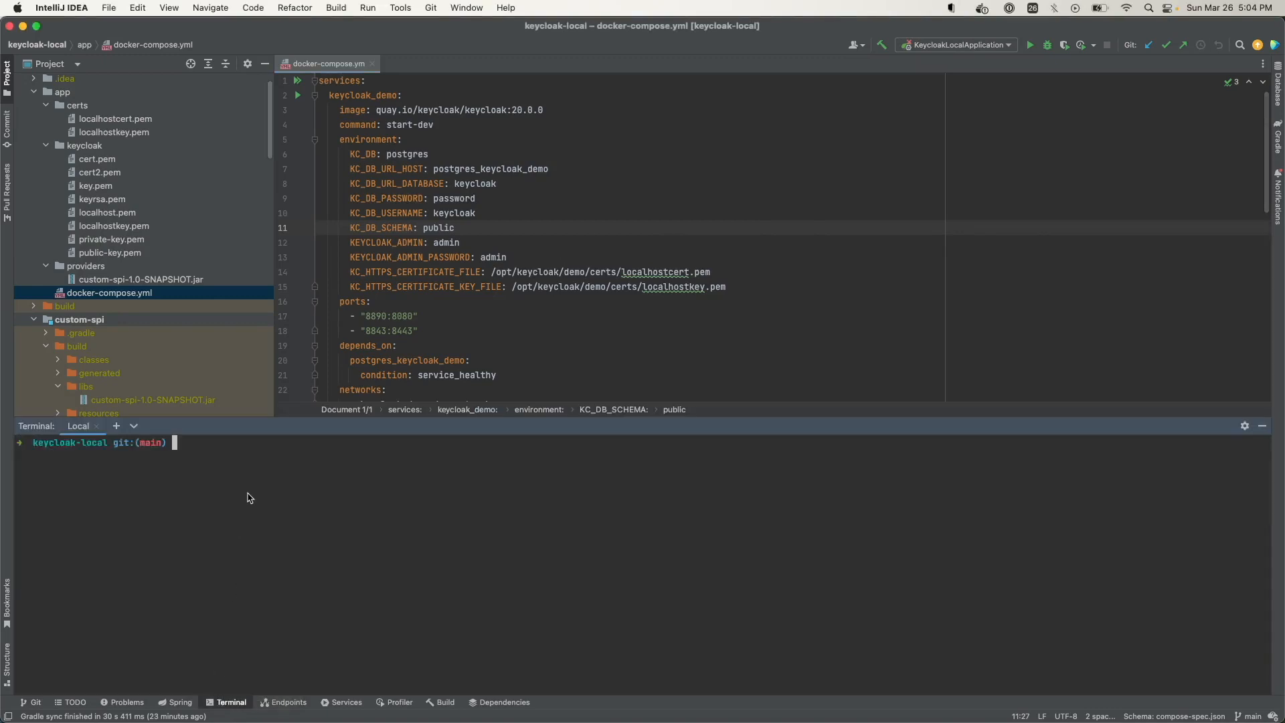
mouse_move(257, 488)
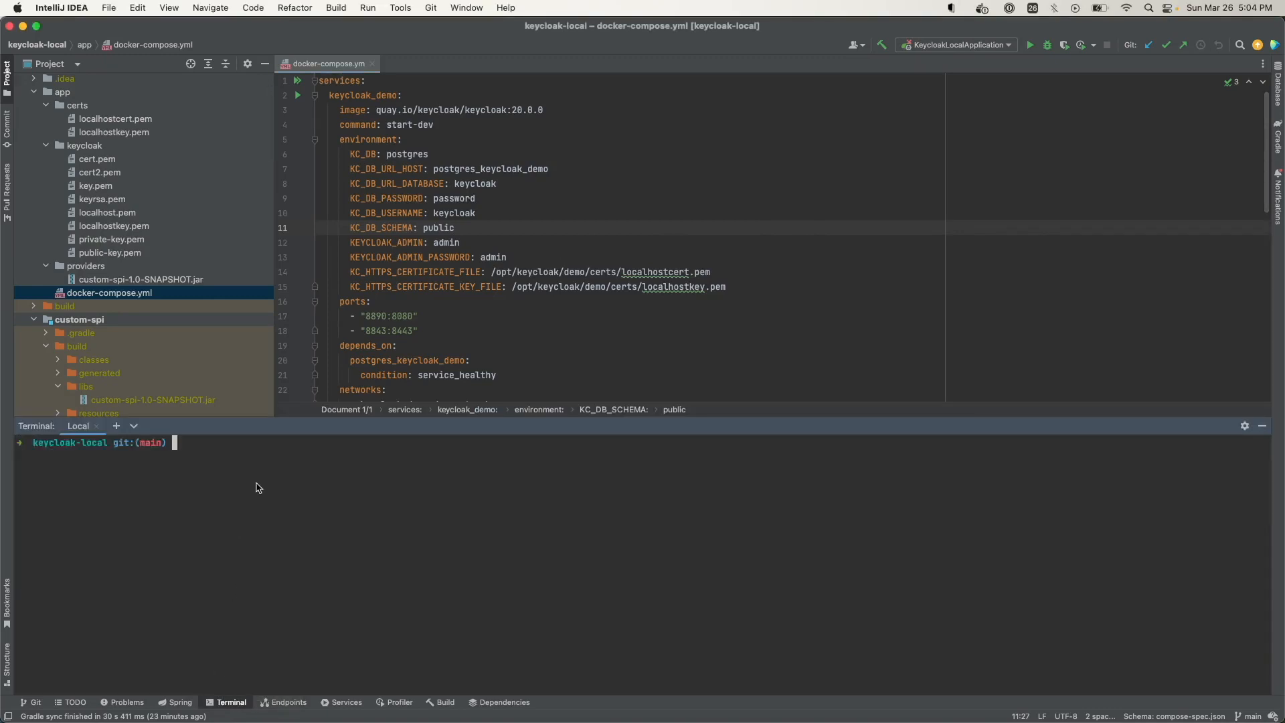
type("docker")
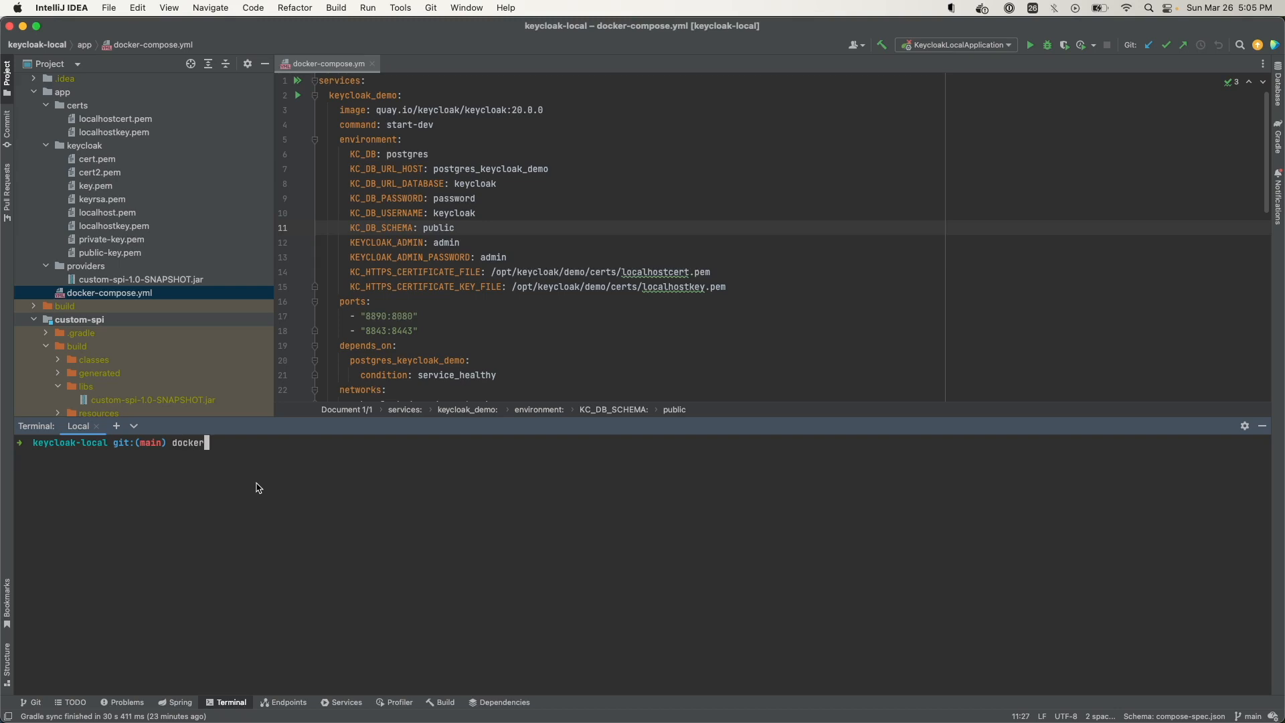
type("com")
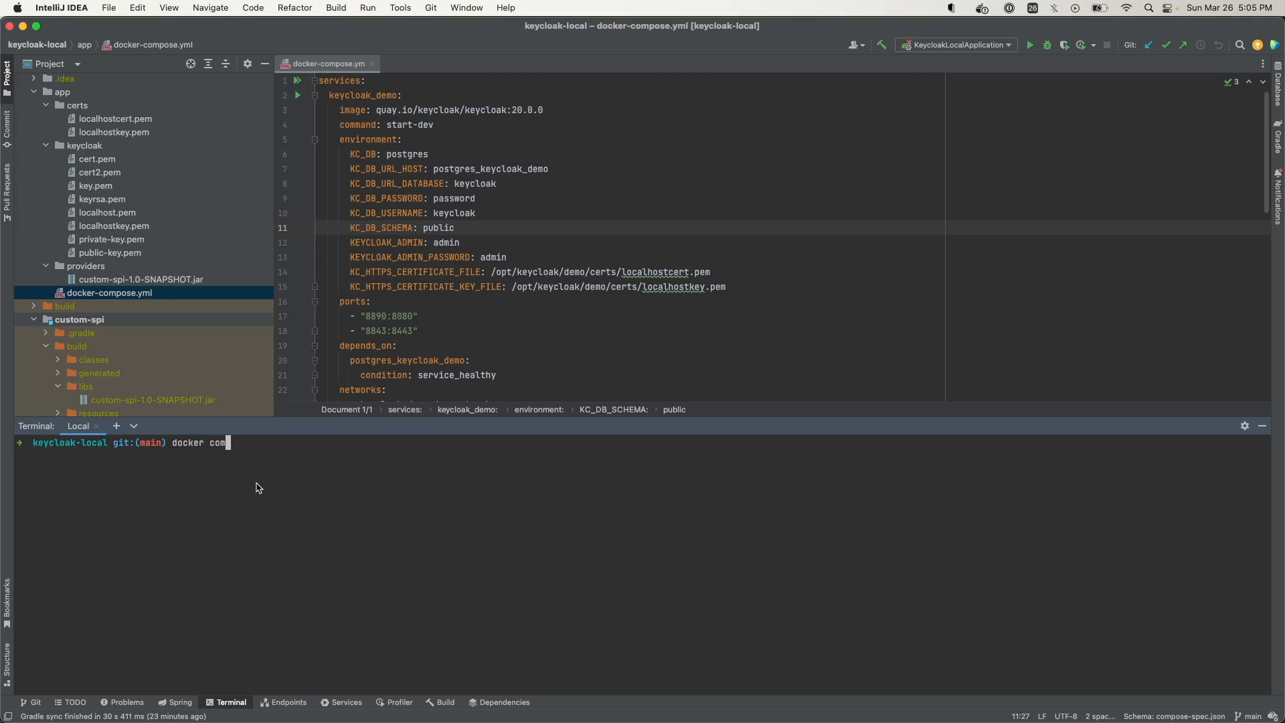
type("pose up")
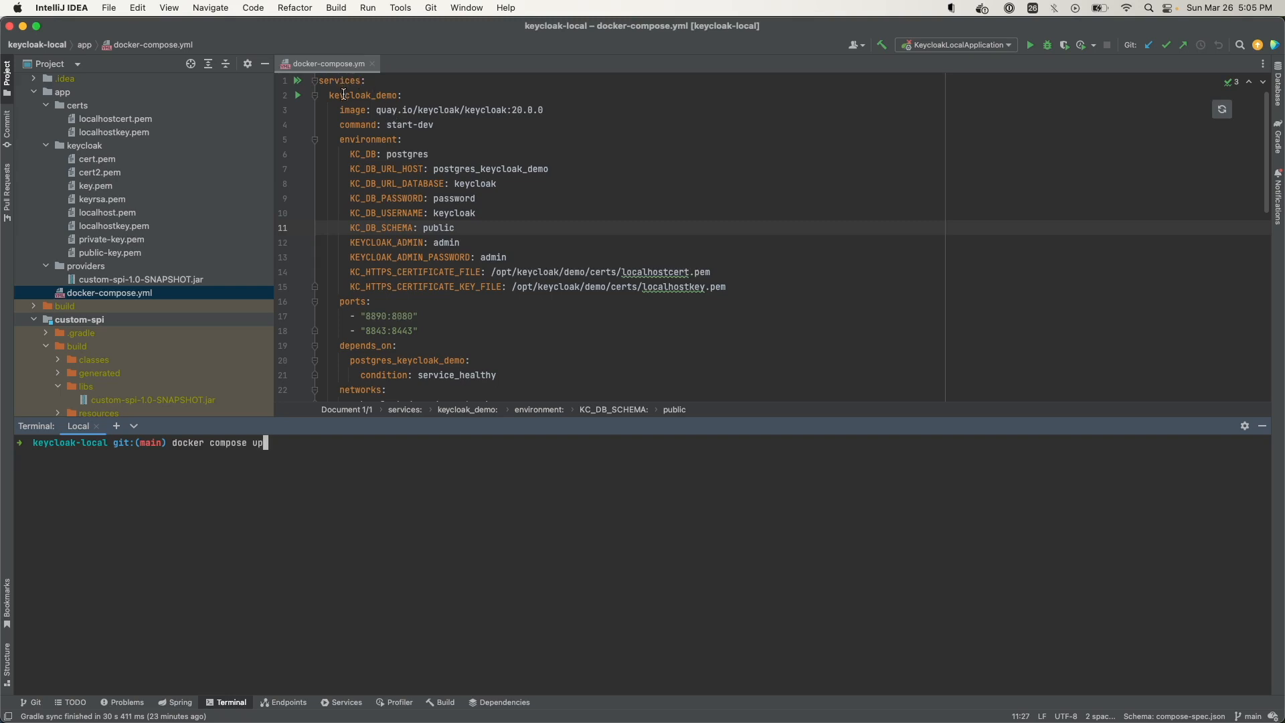
mouse_move(409, 165)
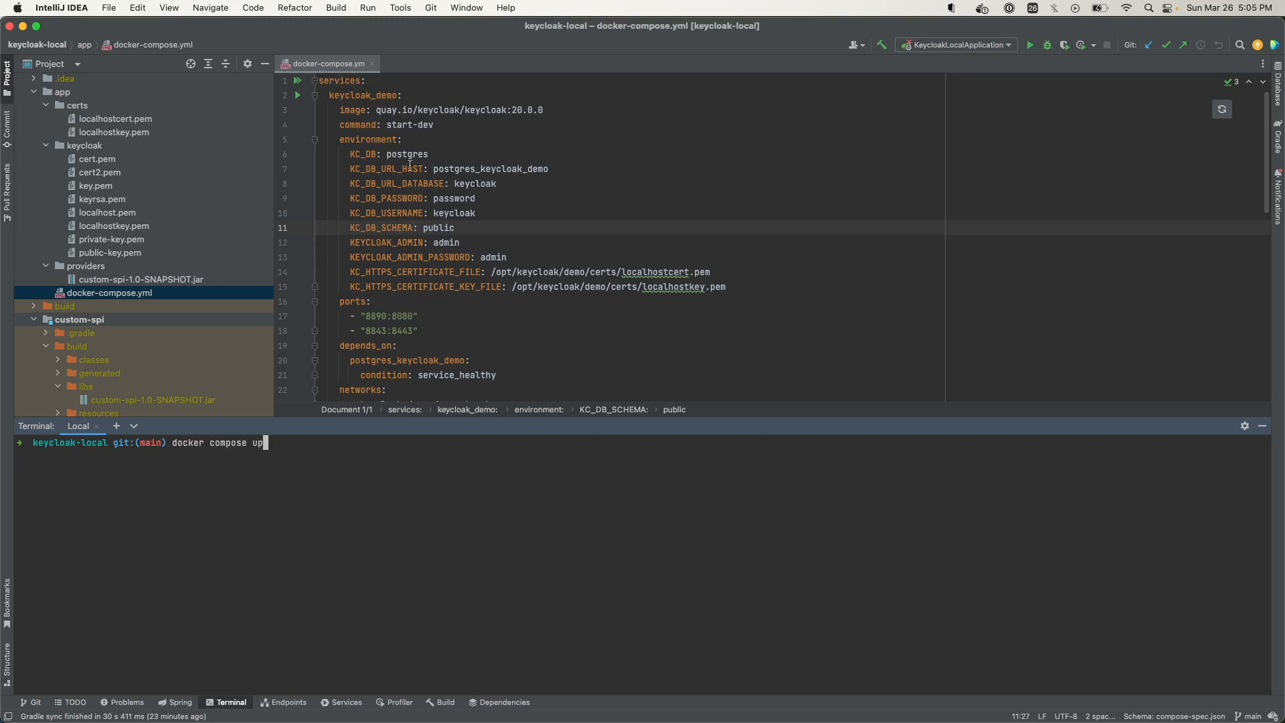
scroll("down", 3)
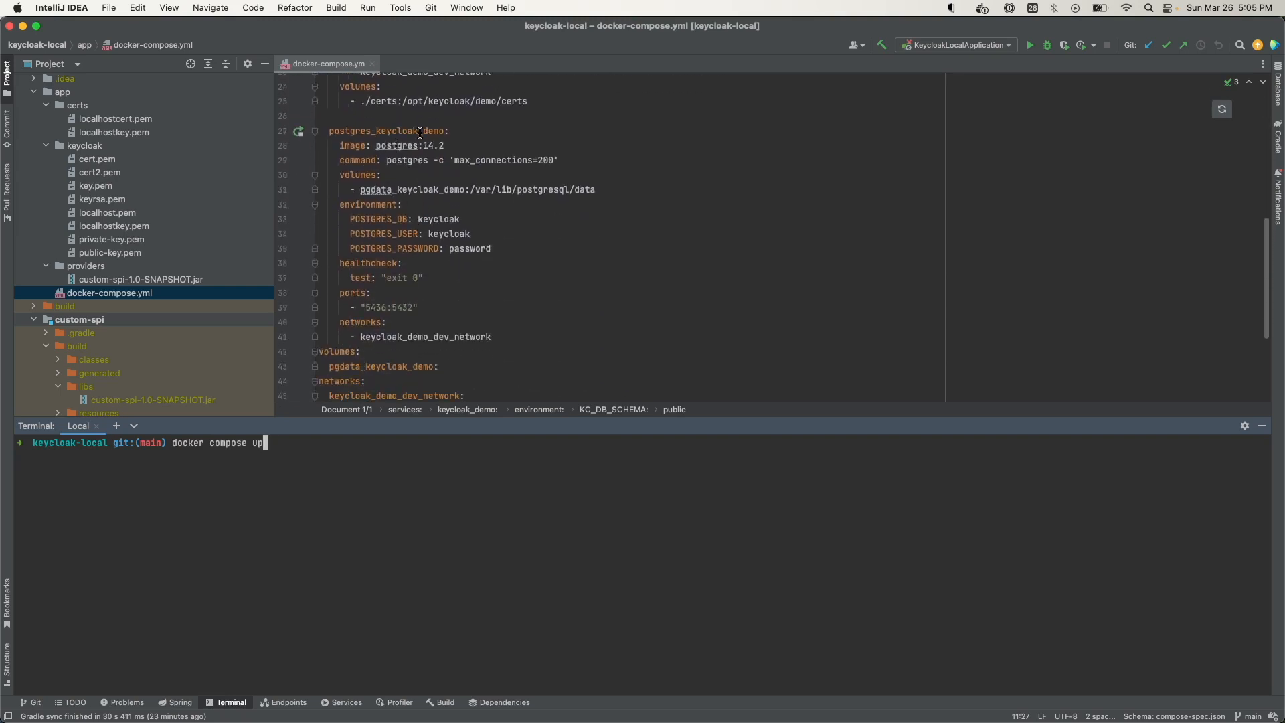
scroll("up", 3)
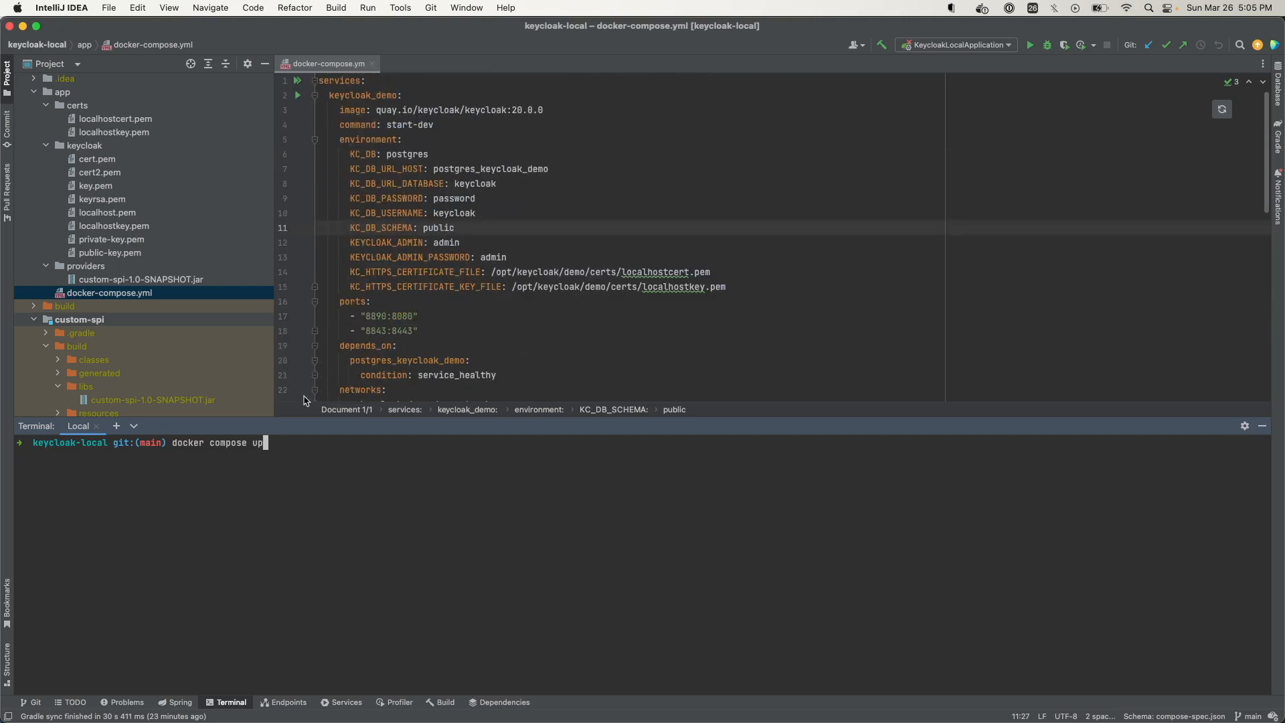
key("Return")
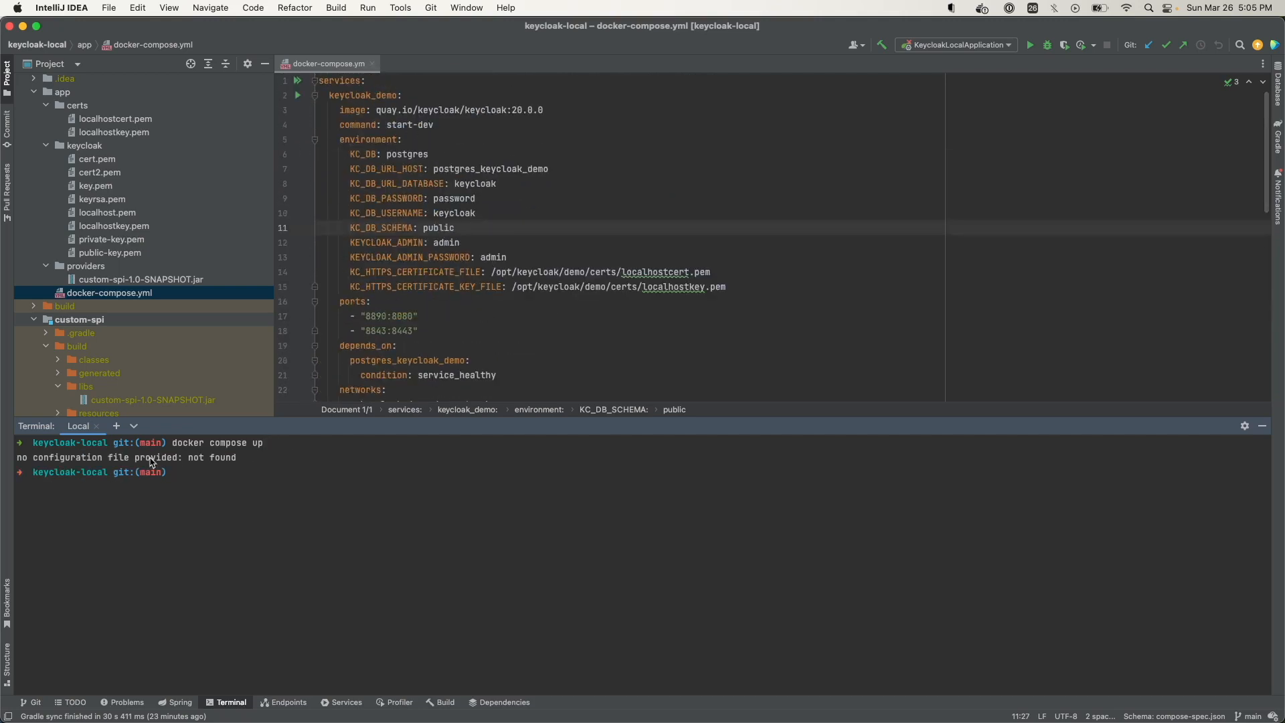
mouse_move(107, 475)
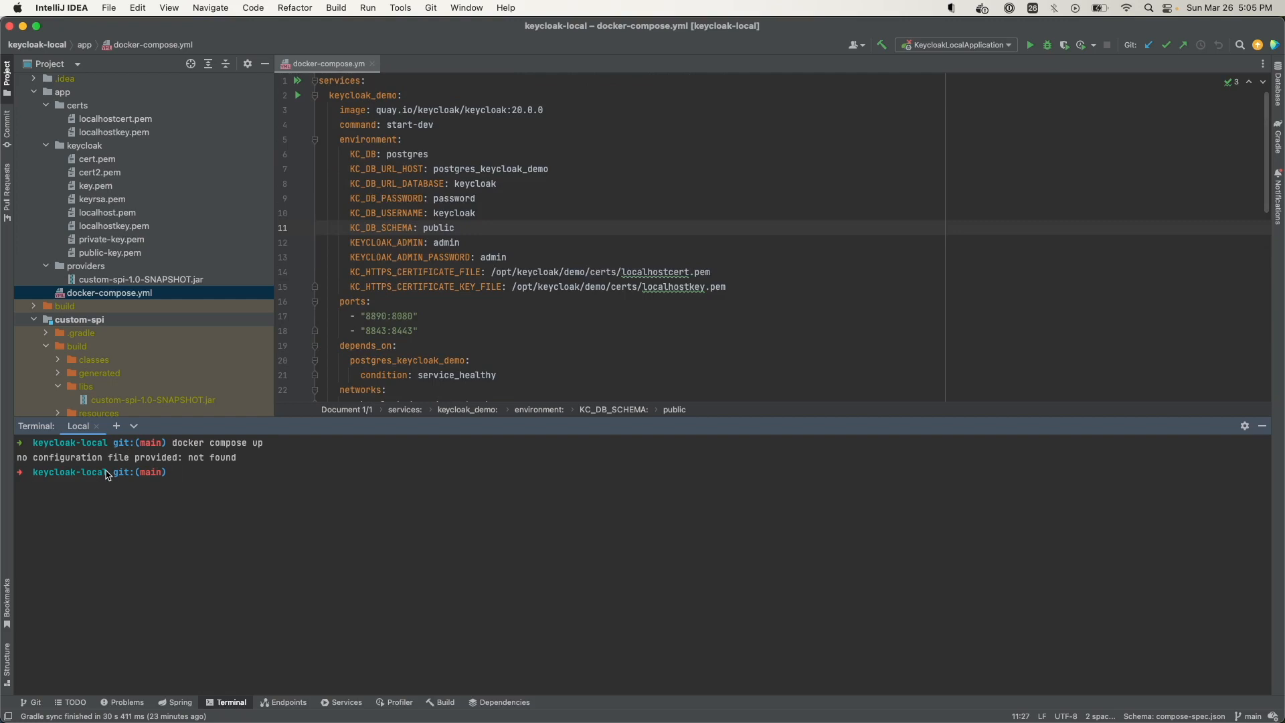
mouse_move(71, 120)
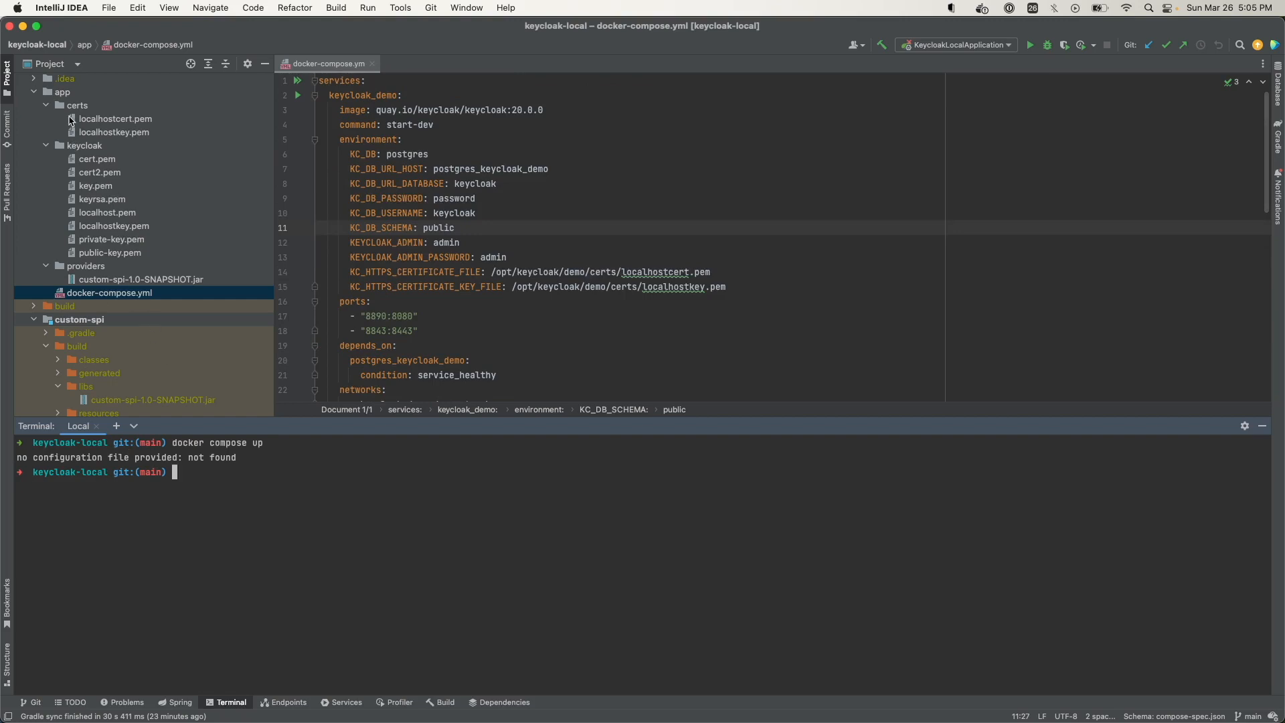
left_click(110, 293)
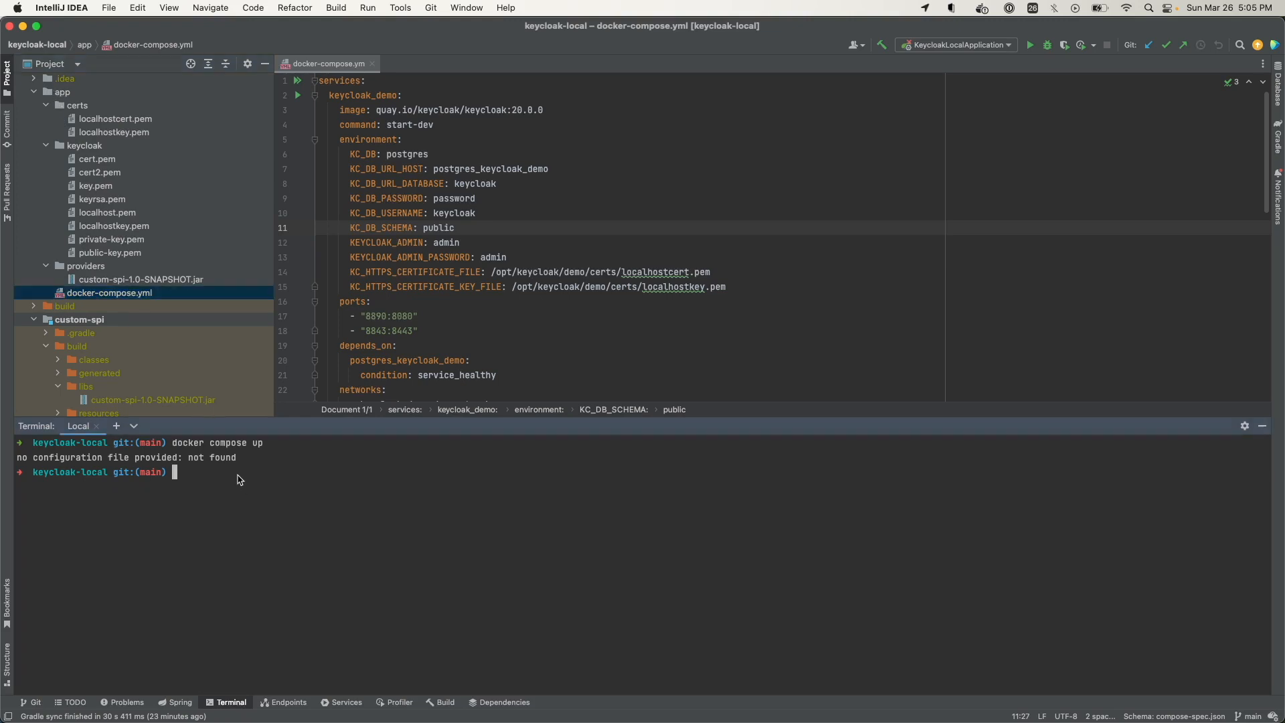
- Change into the app folder and run docker compose up, starting Keycloak 20.0.0 on ports 8080 and 8443
type("cd app")
type("docker compose up")
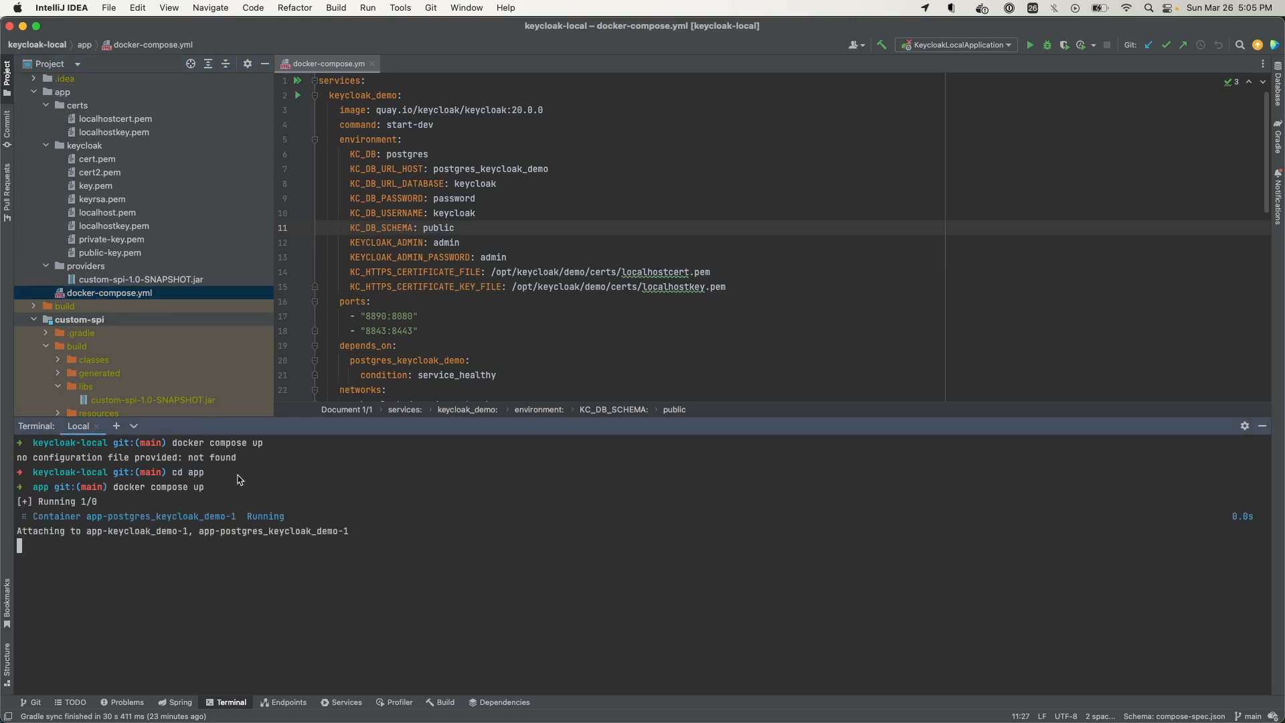
left_click(162, 426)
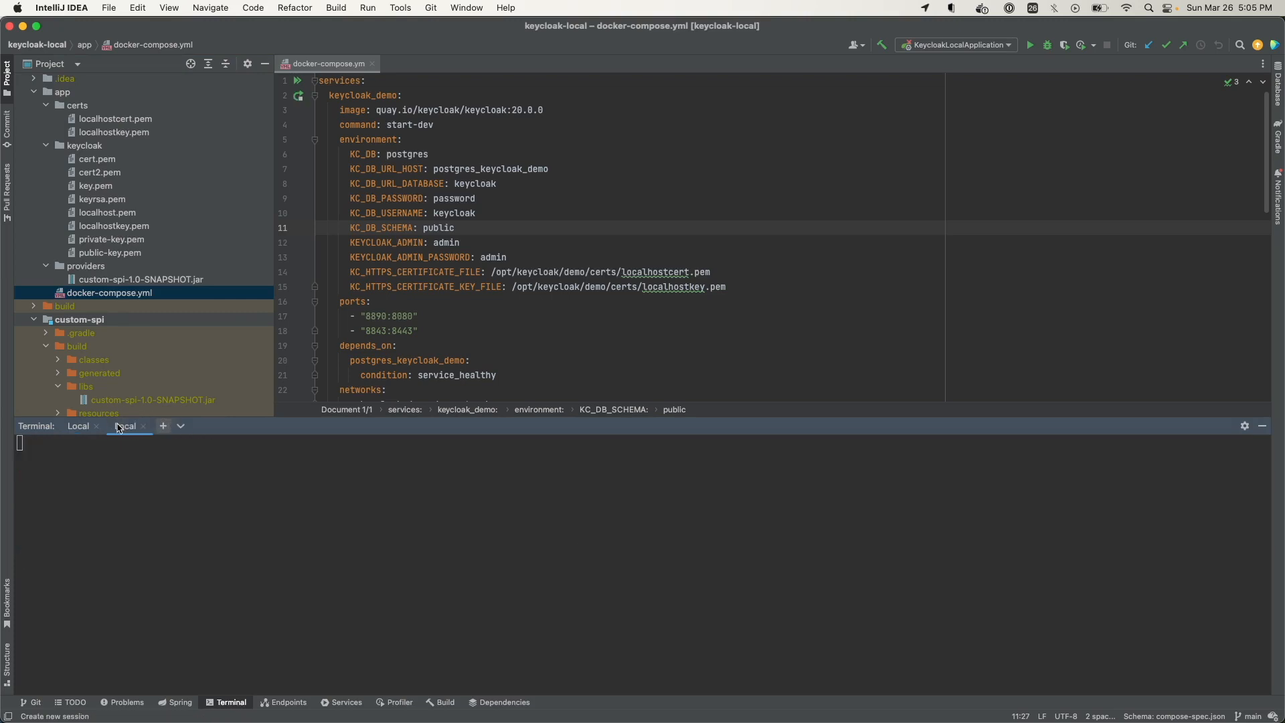
left_click(162, 426)
type("docker ps")
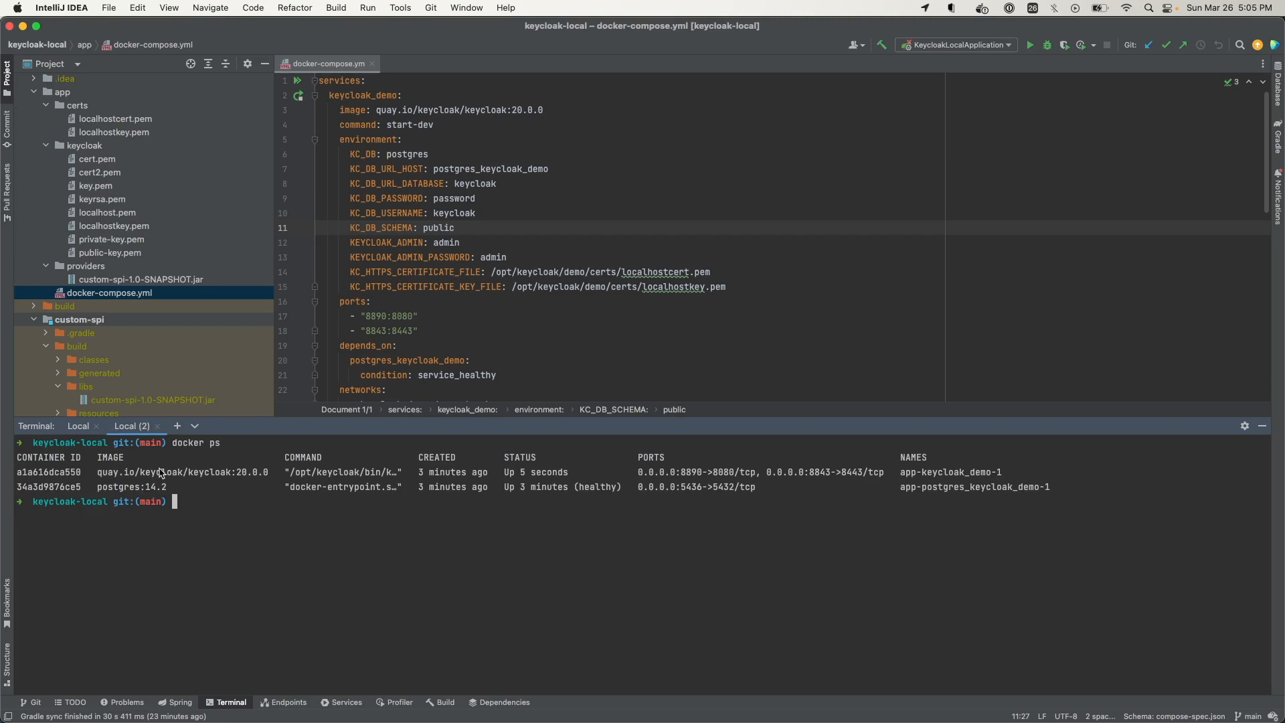
mouse_move(587, 497)
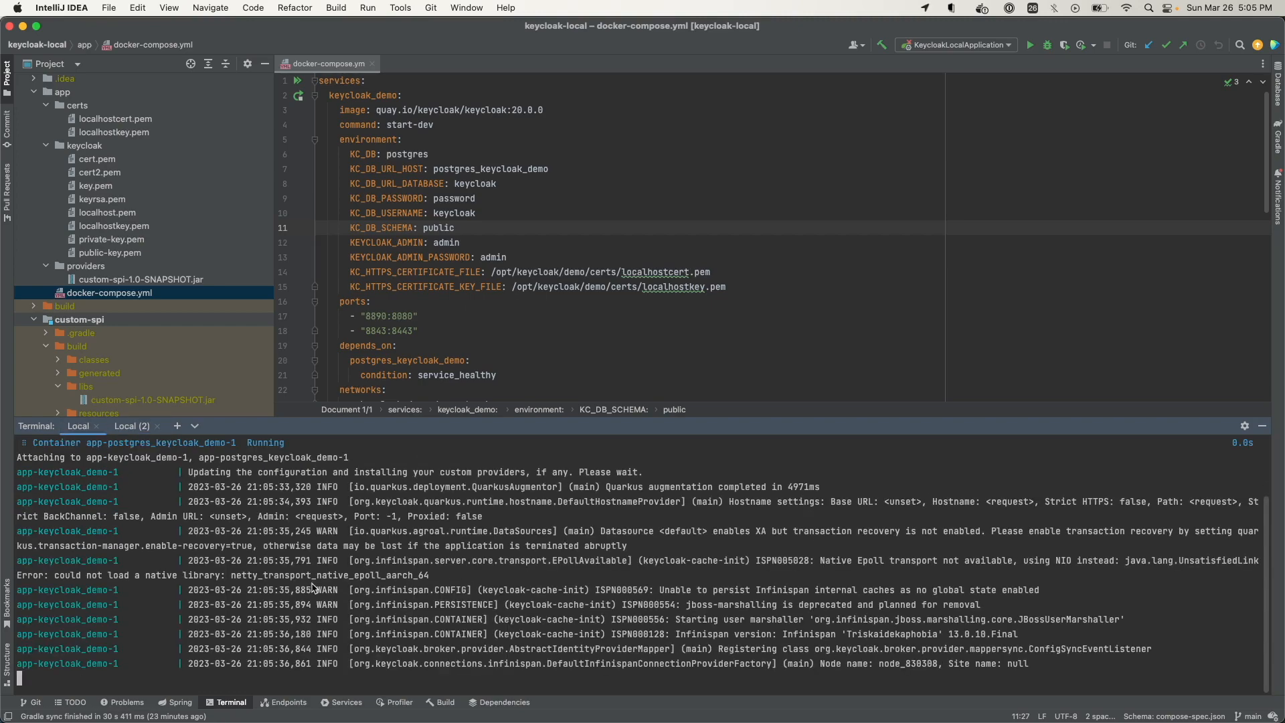
scroll("down", 3)
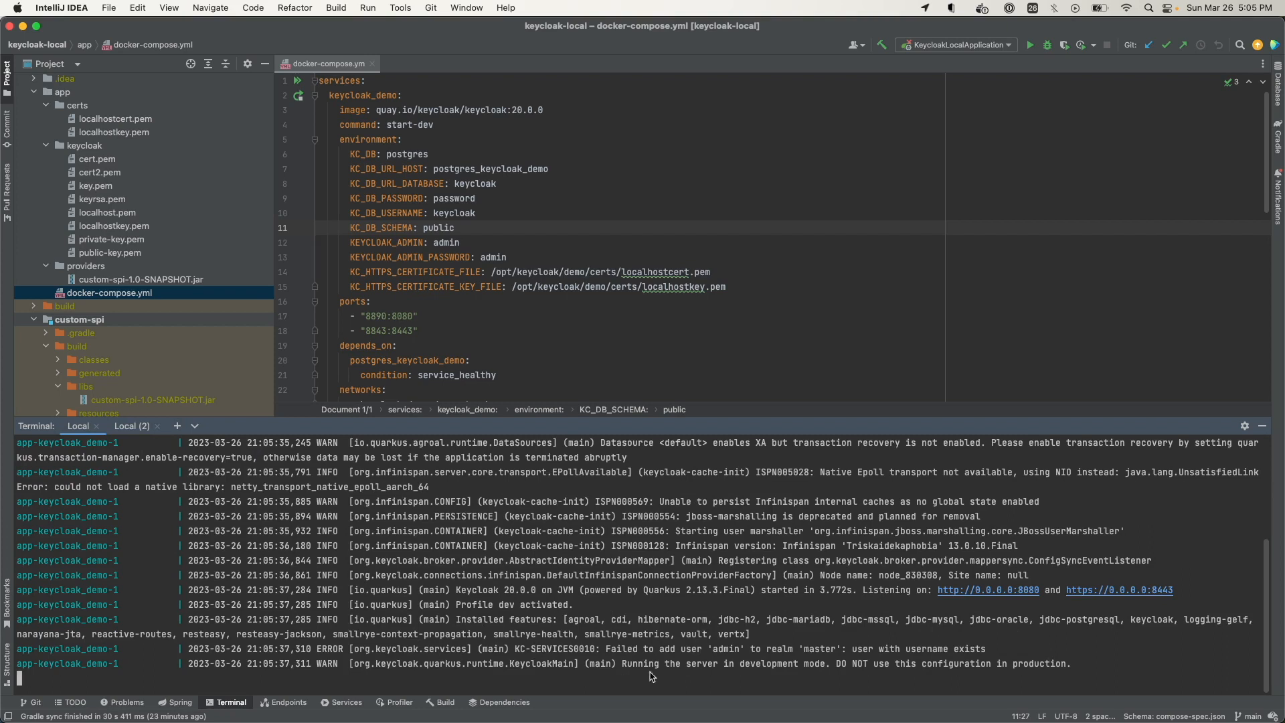
mouse_move(651, 673)
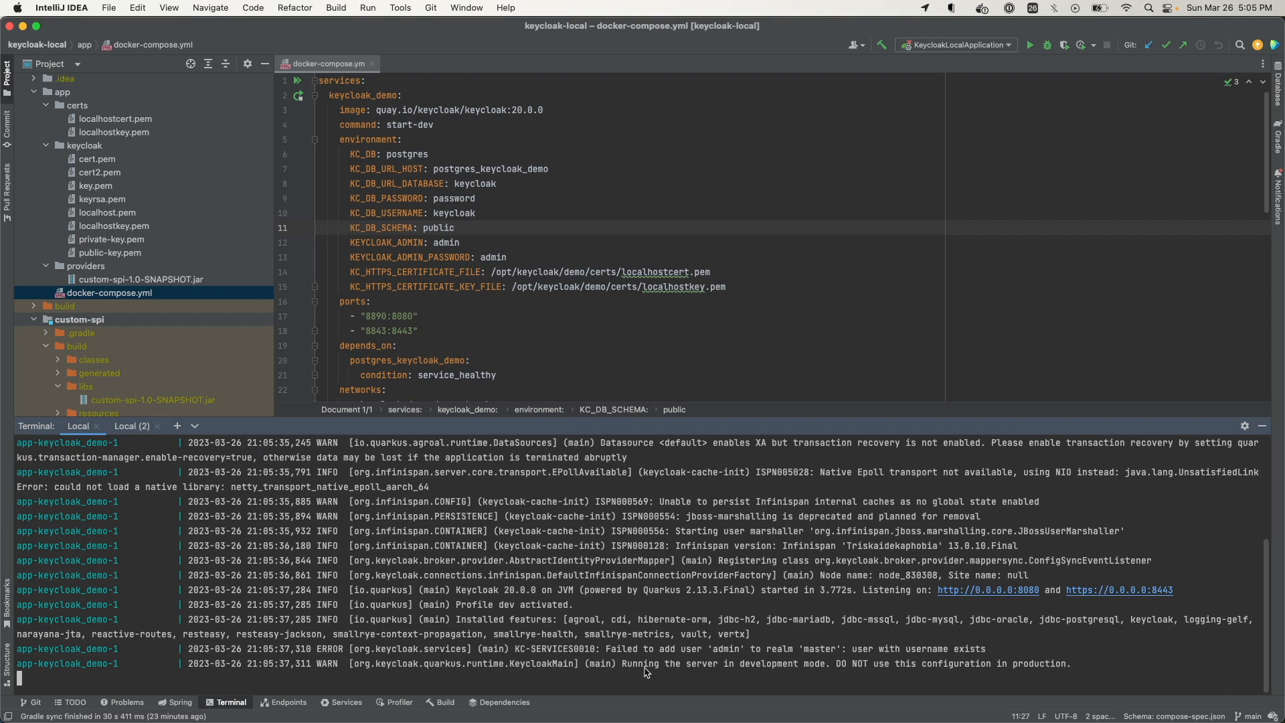
mouse_move(900, 672)
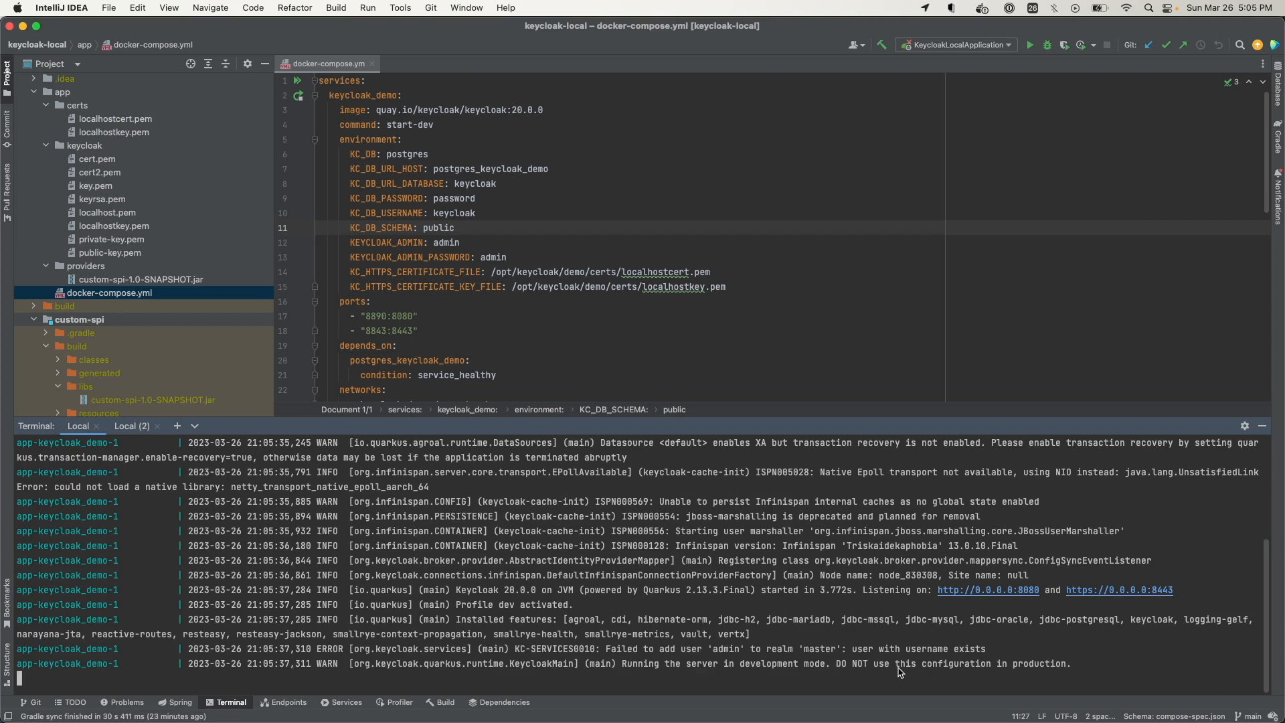
mouse_move(907, 529)
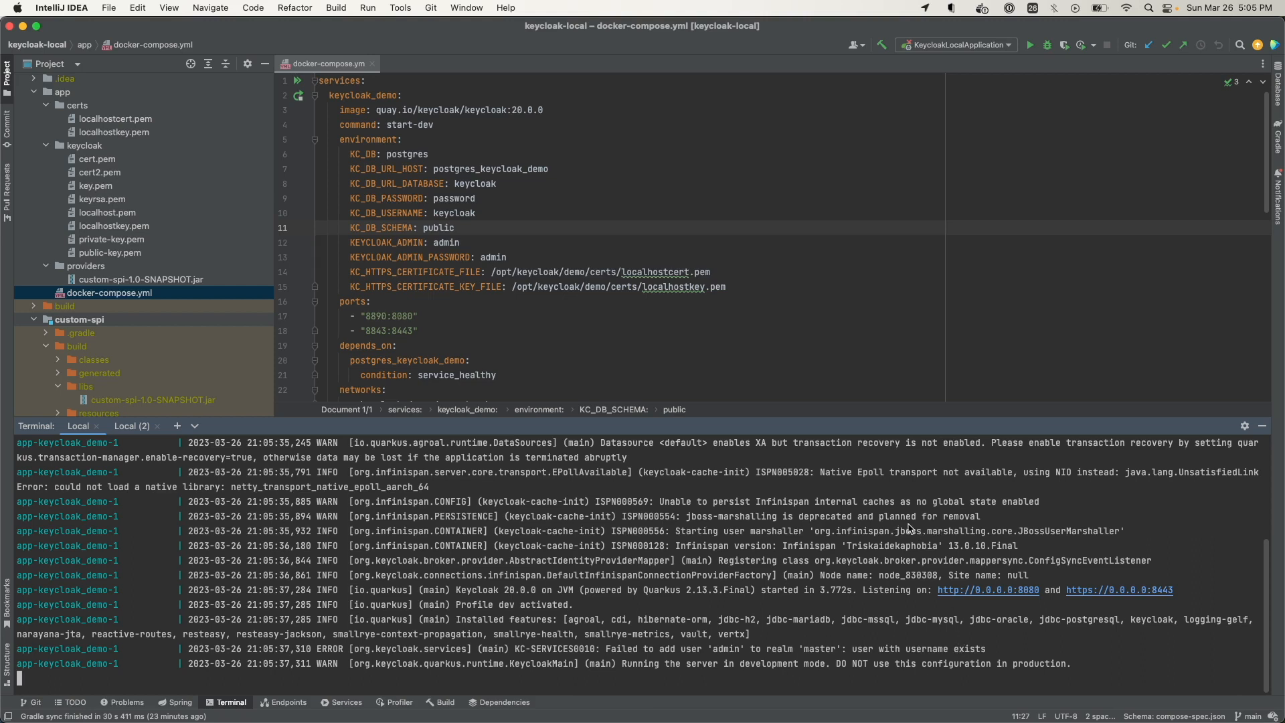
scroll("down", 3)
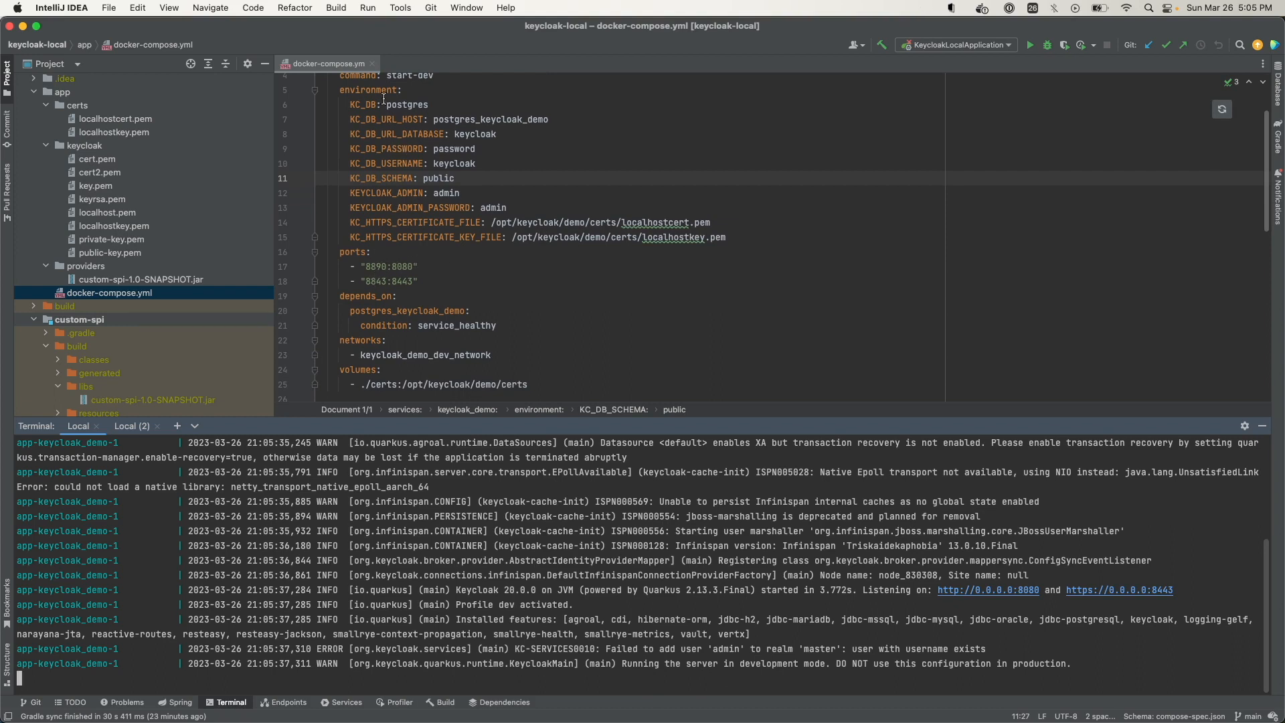
scroll("up", 3)
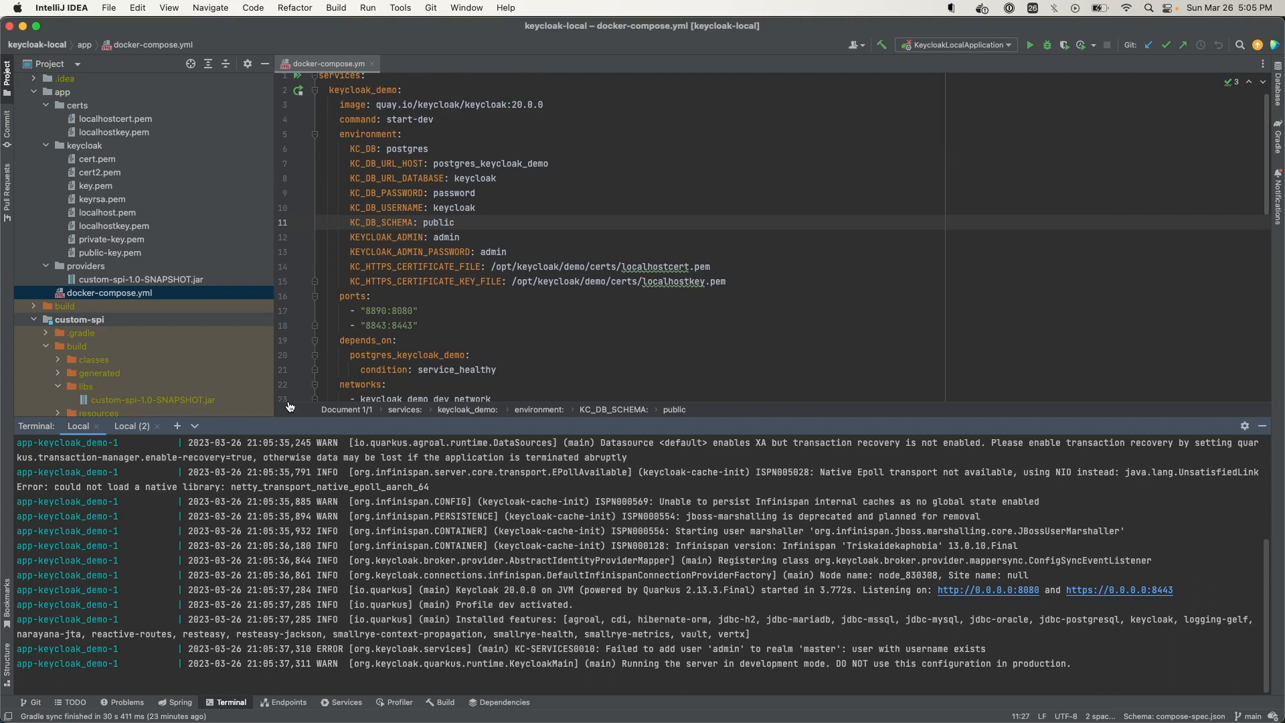
mouse_move(378, 336)
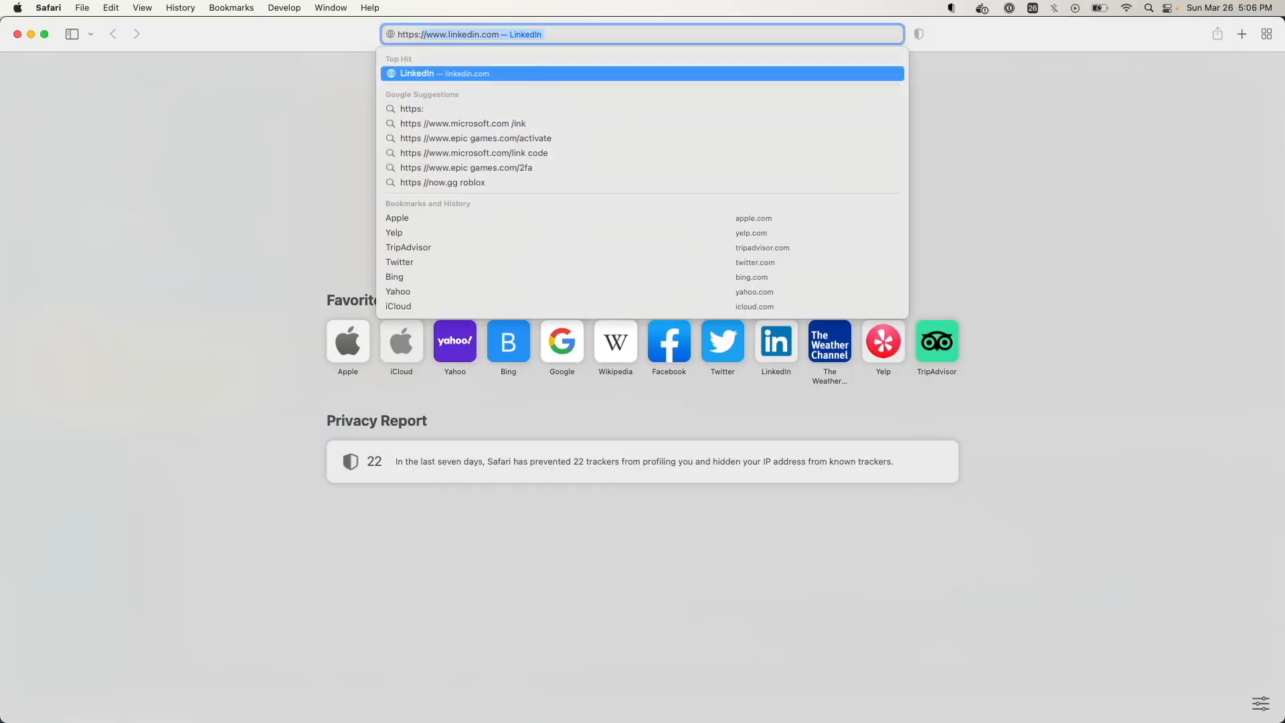
type("https://localhost")
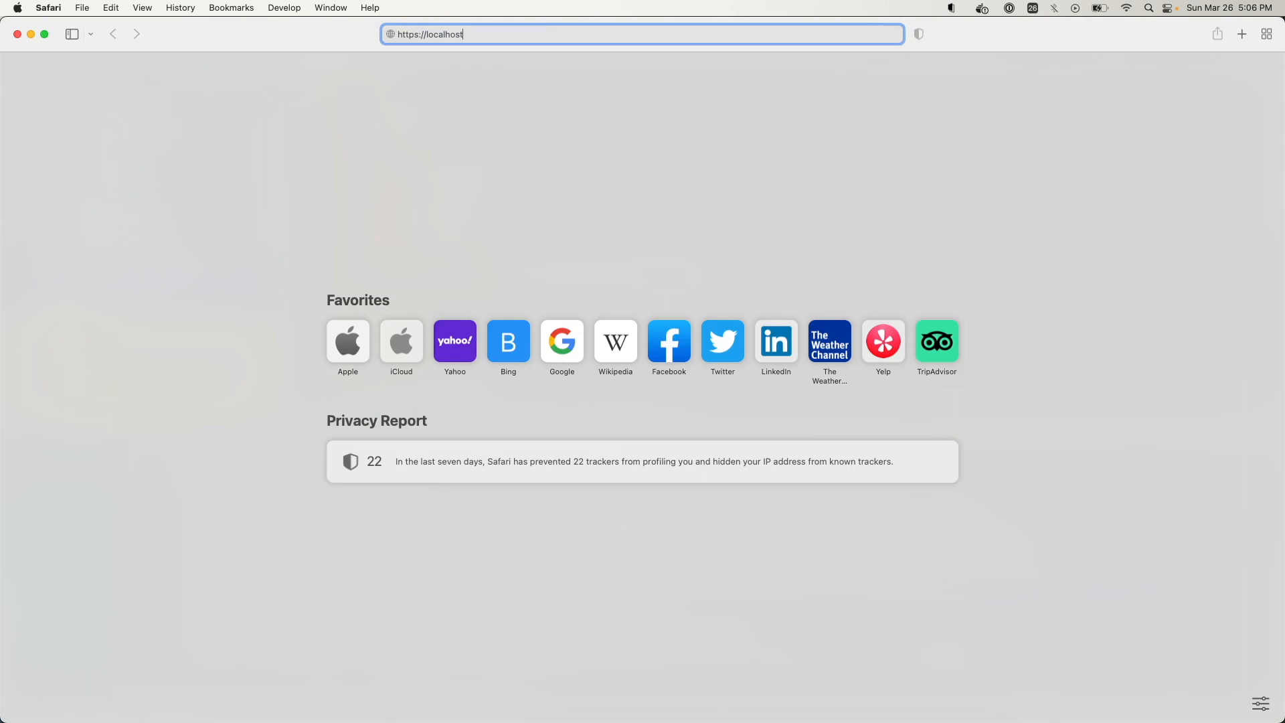
type(":8843")
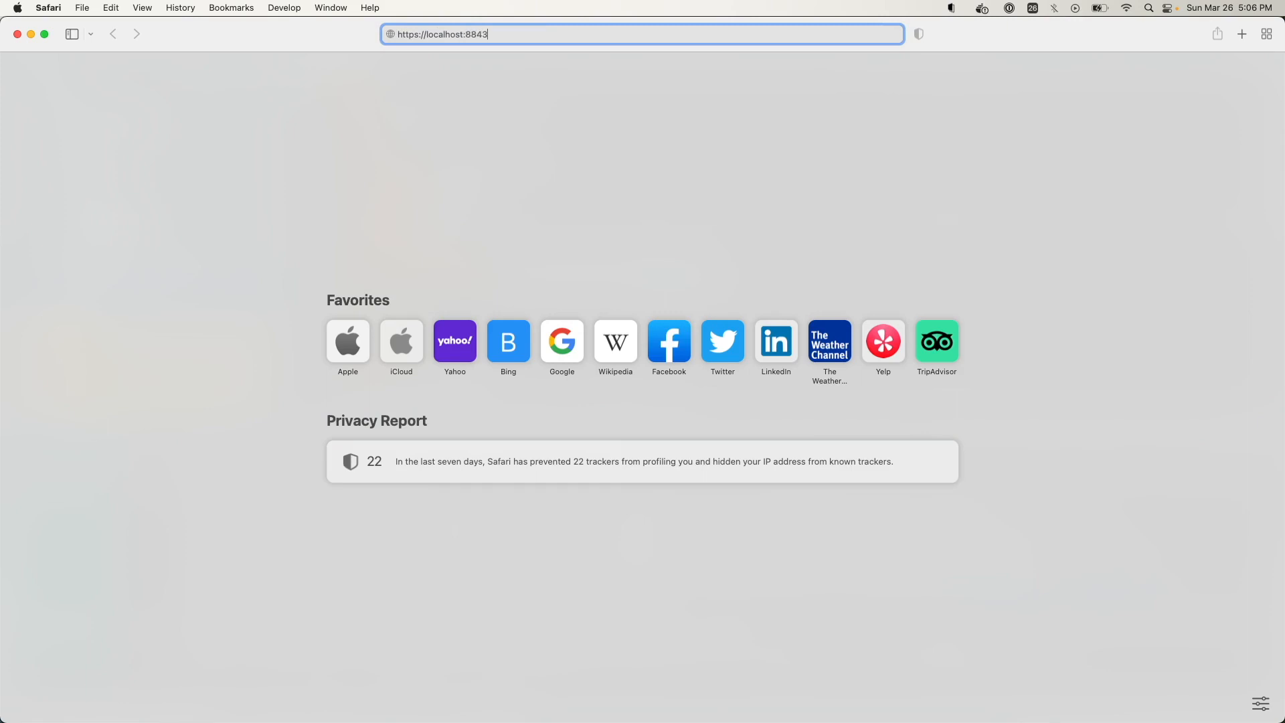
key("Return")
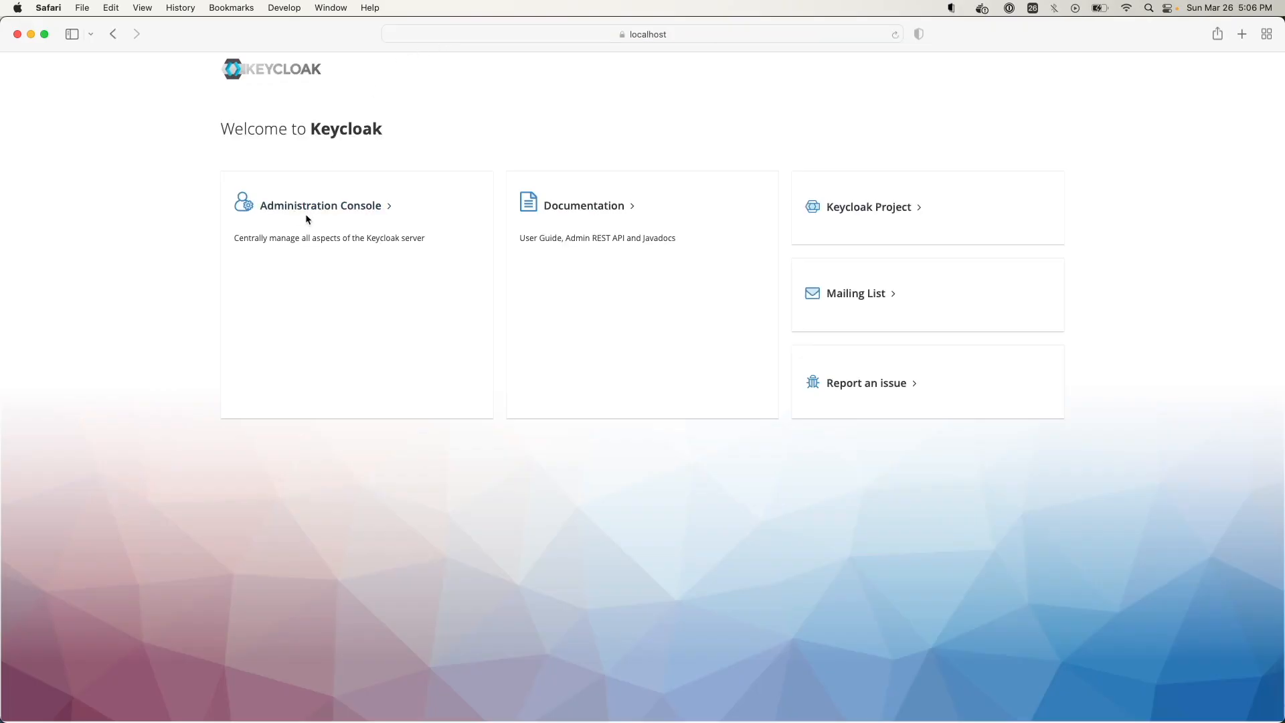
left_click(320, 205)
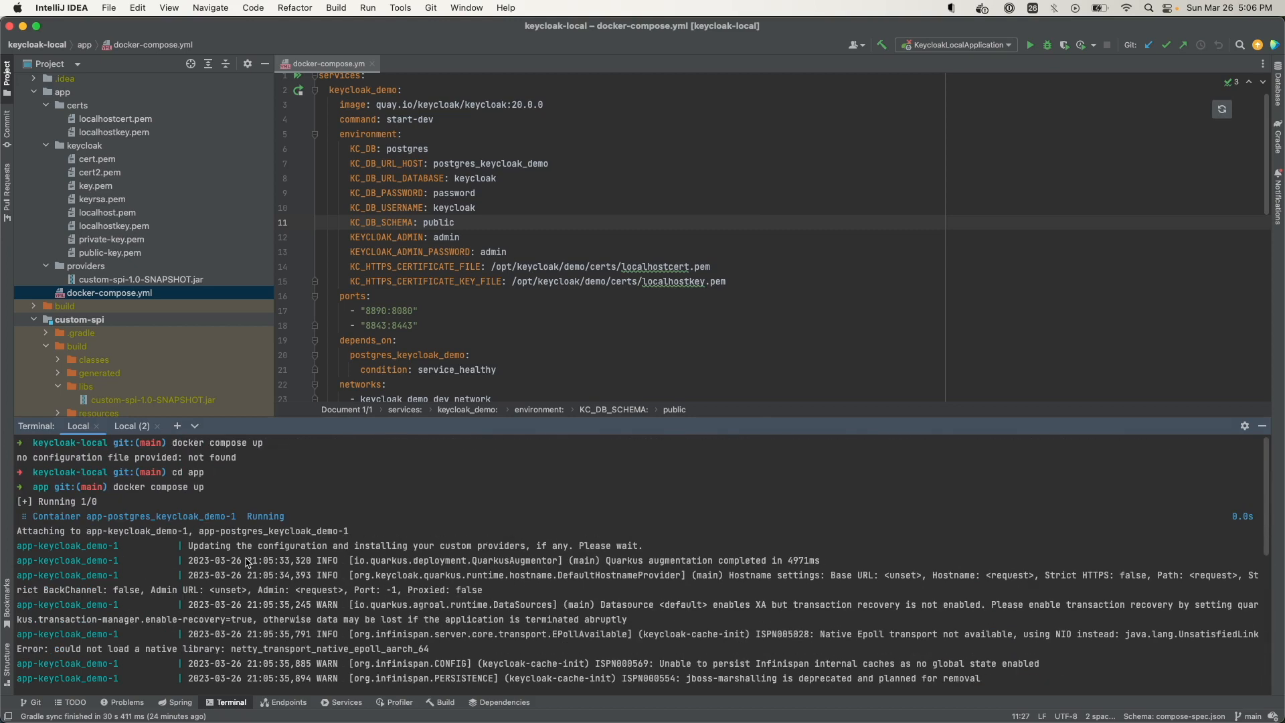
mouse_move(323, 599)
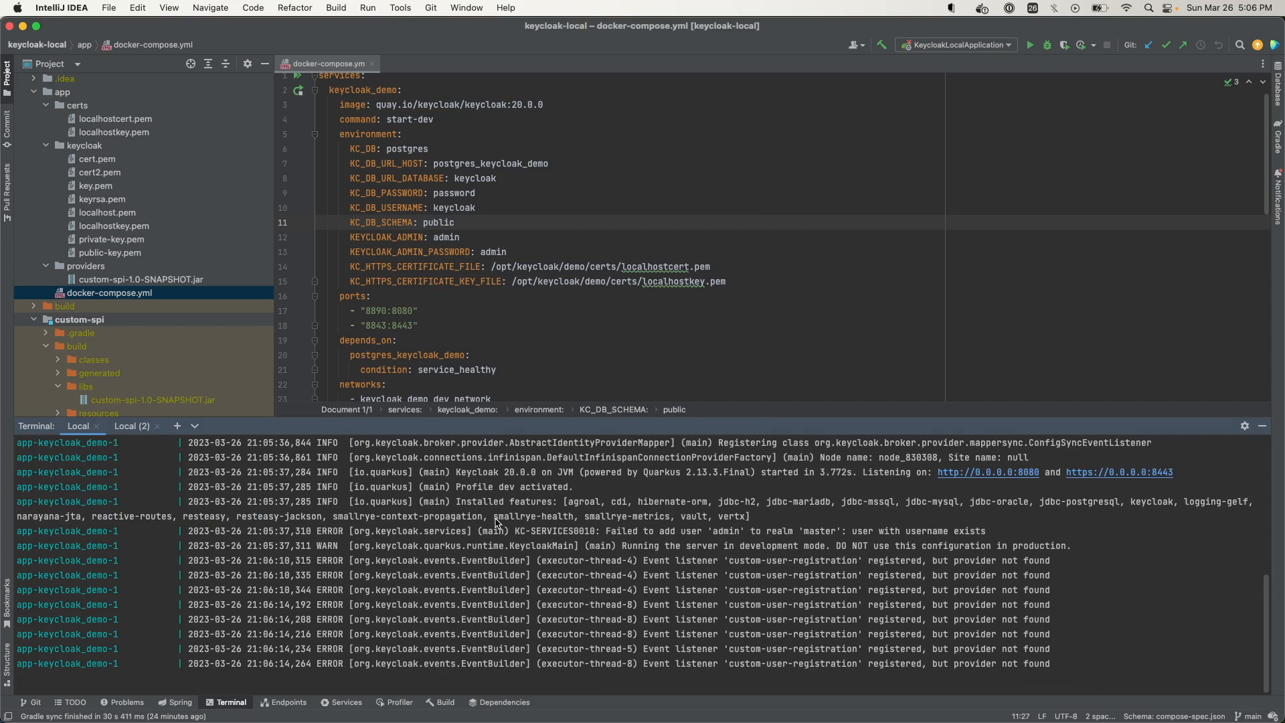
mouse_move(440, 548)
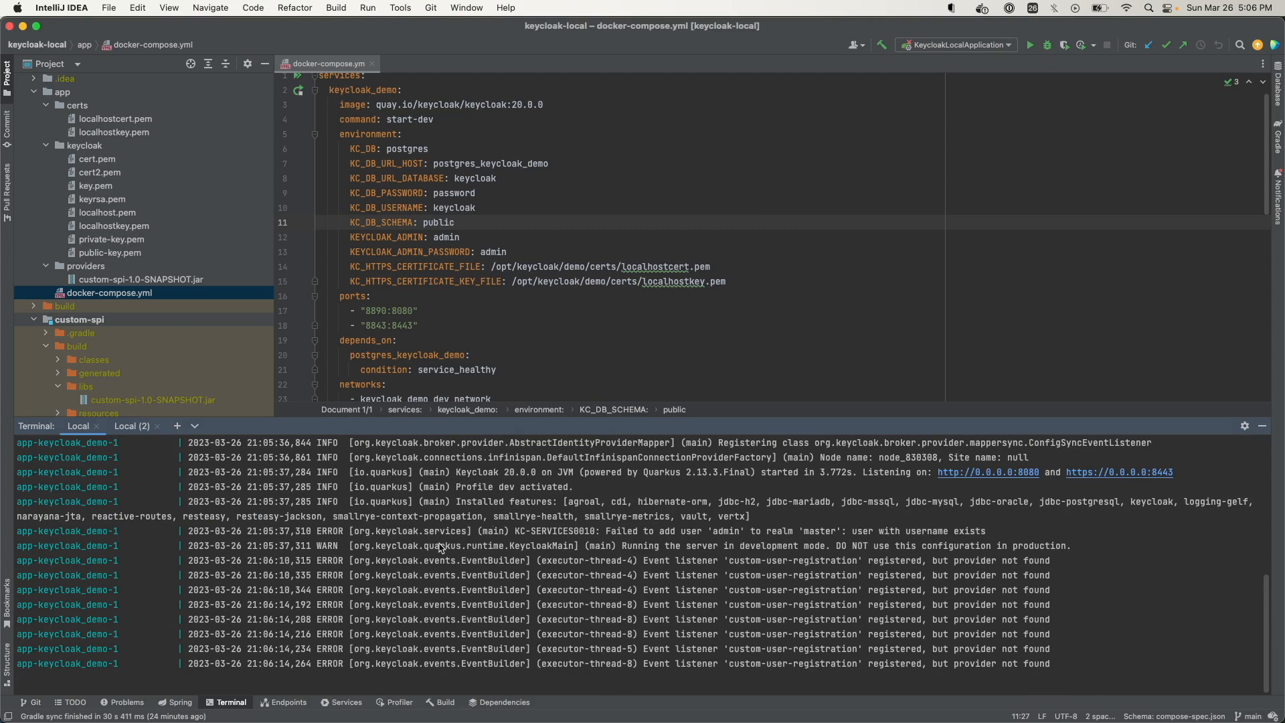
mouse_move(239, 543)
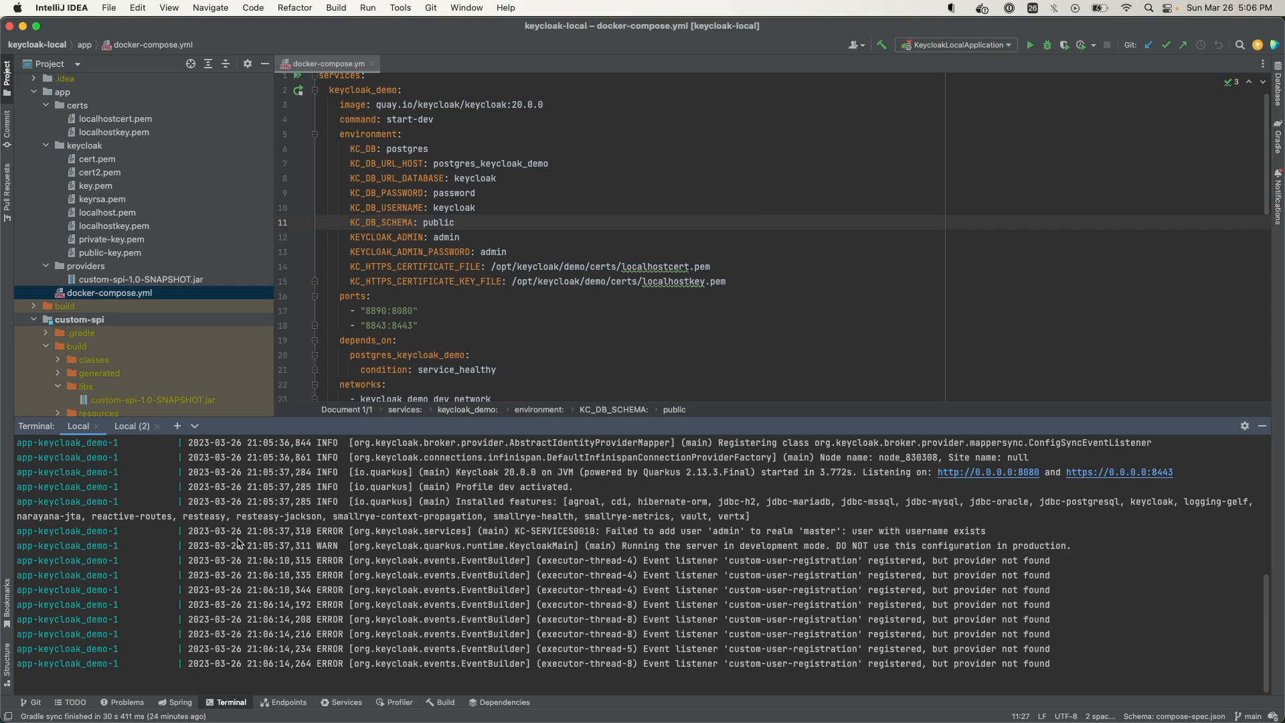
mouse_move(271, 542)
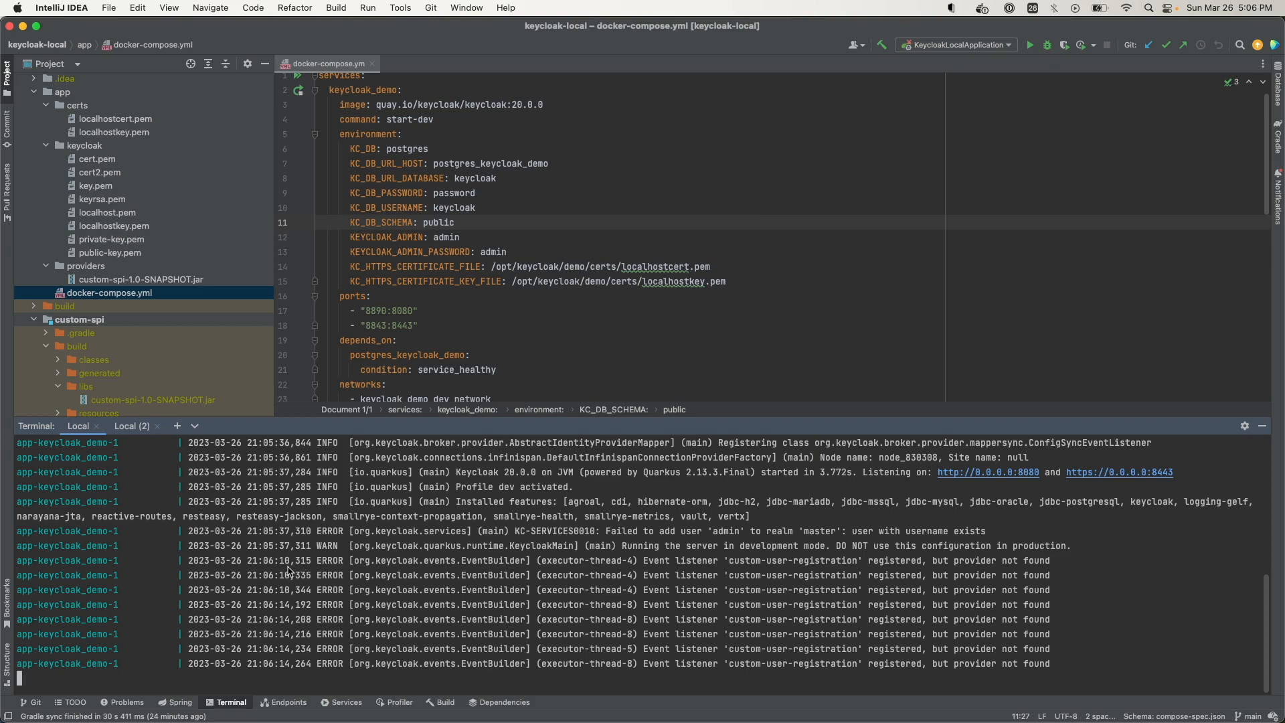
- Stop the running Keycloak and Postgres containers with Ctrl+C, returning to the app prompt
key("ctrl+c")
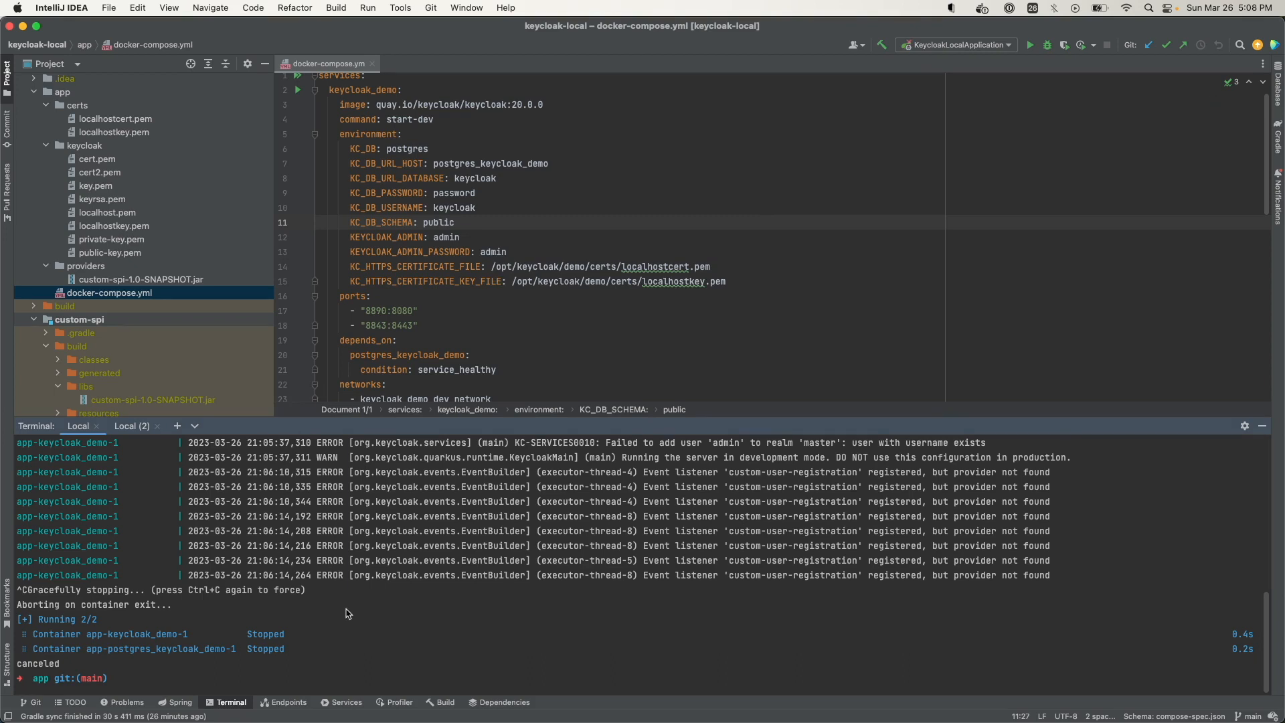
left_click(115, 677)
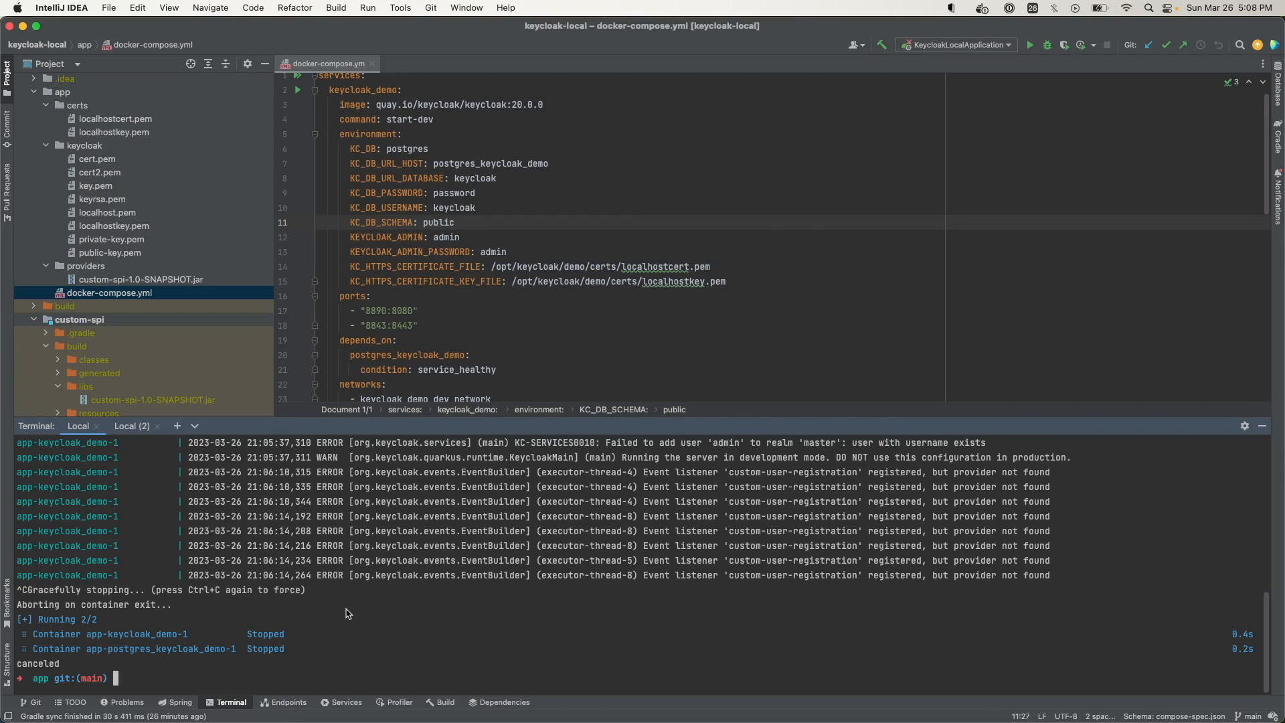
- Enter docker compose up -d at the app prompt to start the containers detached
type("docker compose up -")
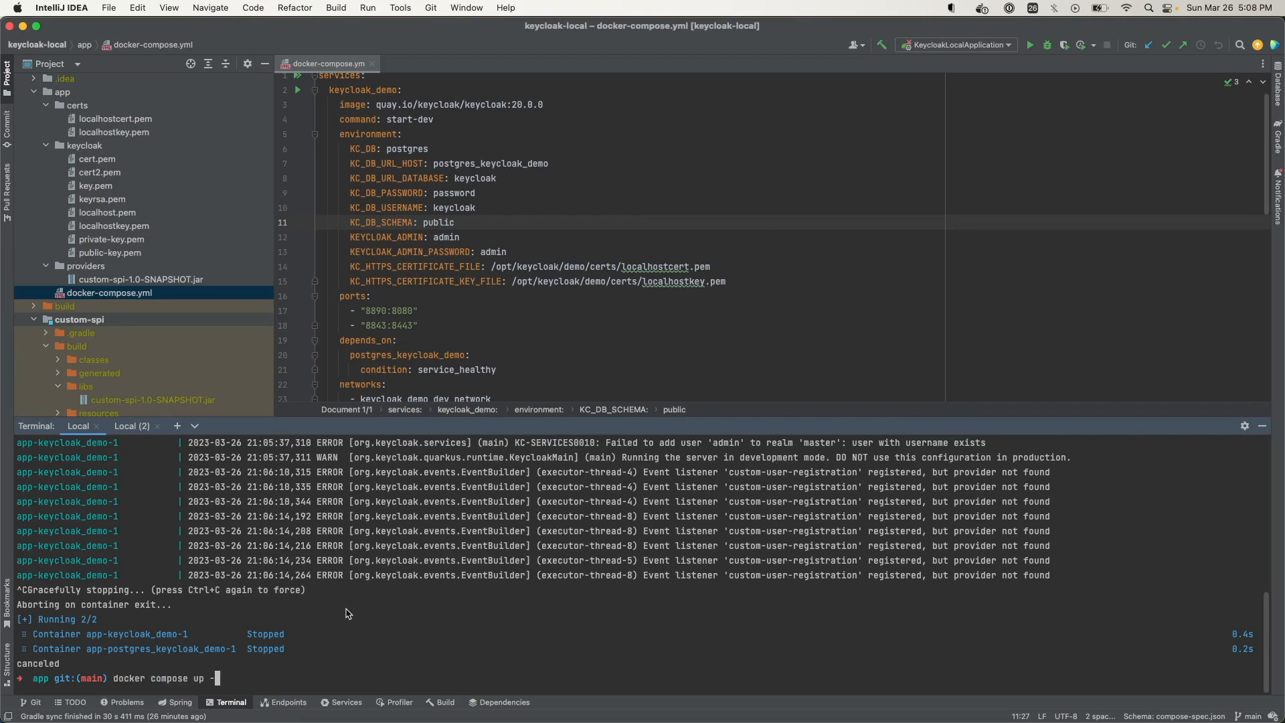
type("d")
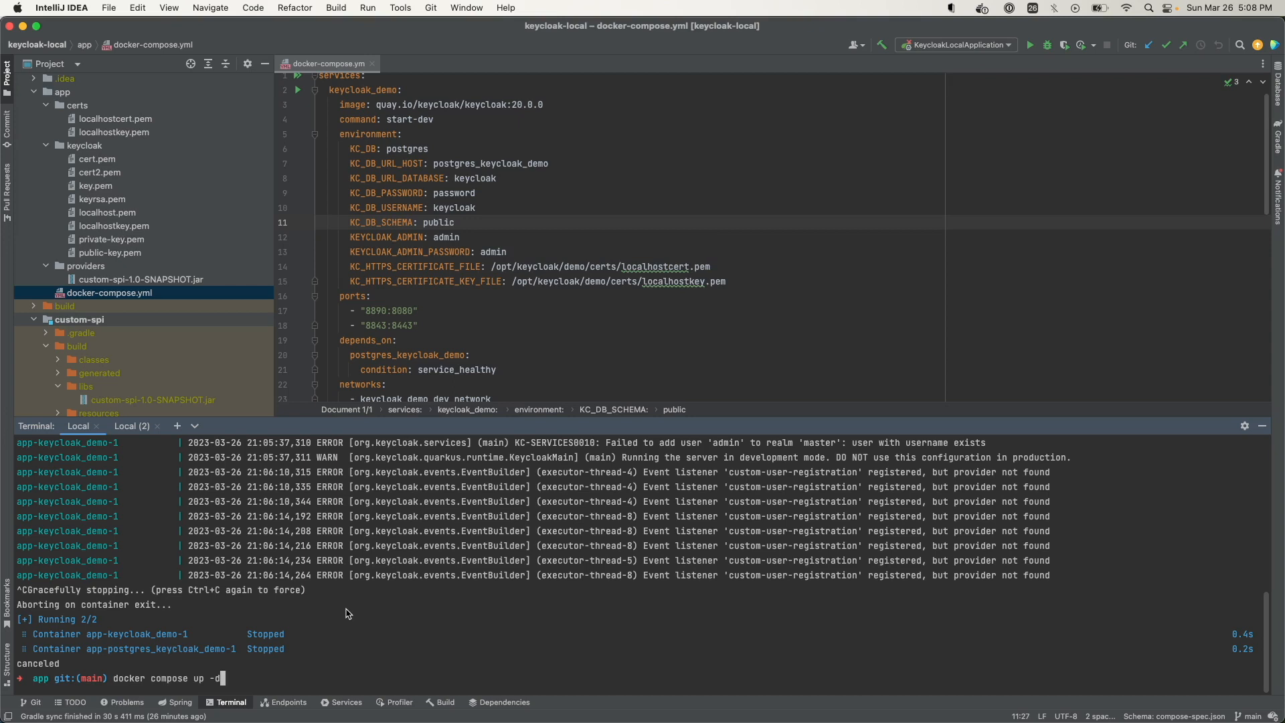
mouse_move(348, 546)
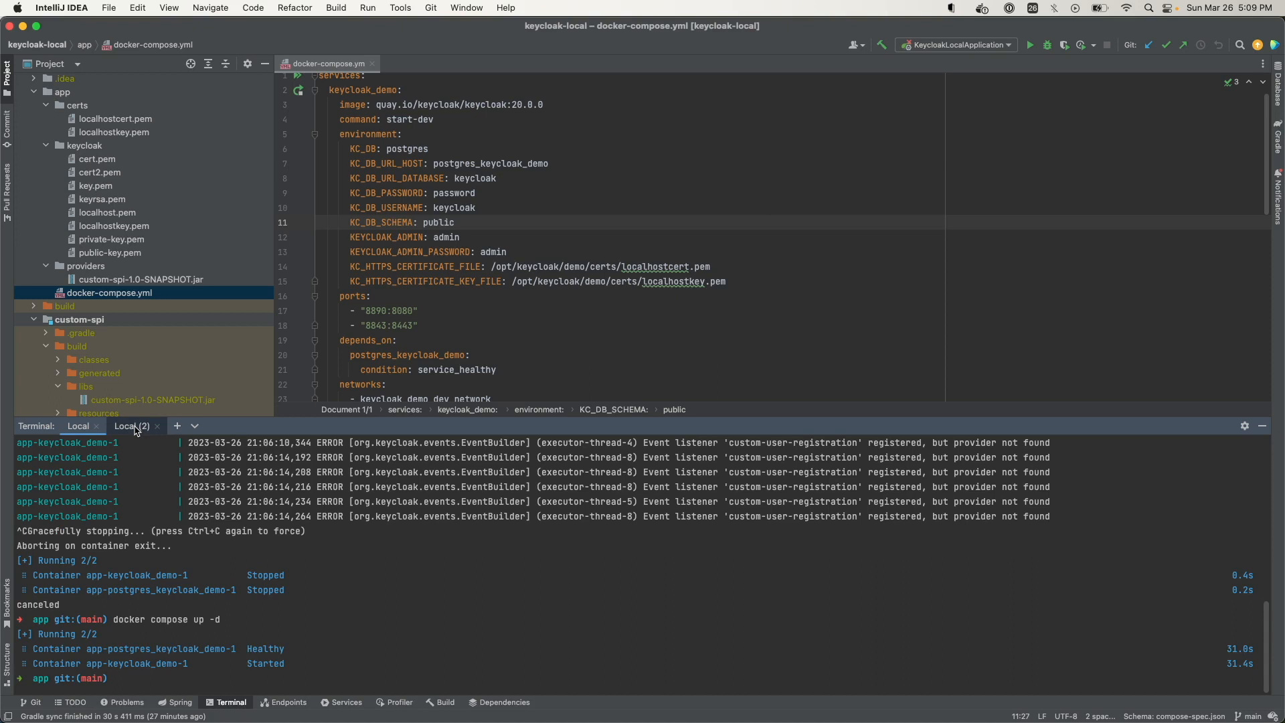
- Switch between the Local terminal sessions to check the detached containers' status
left_click(78, 426)
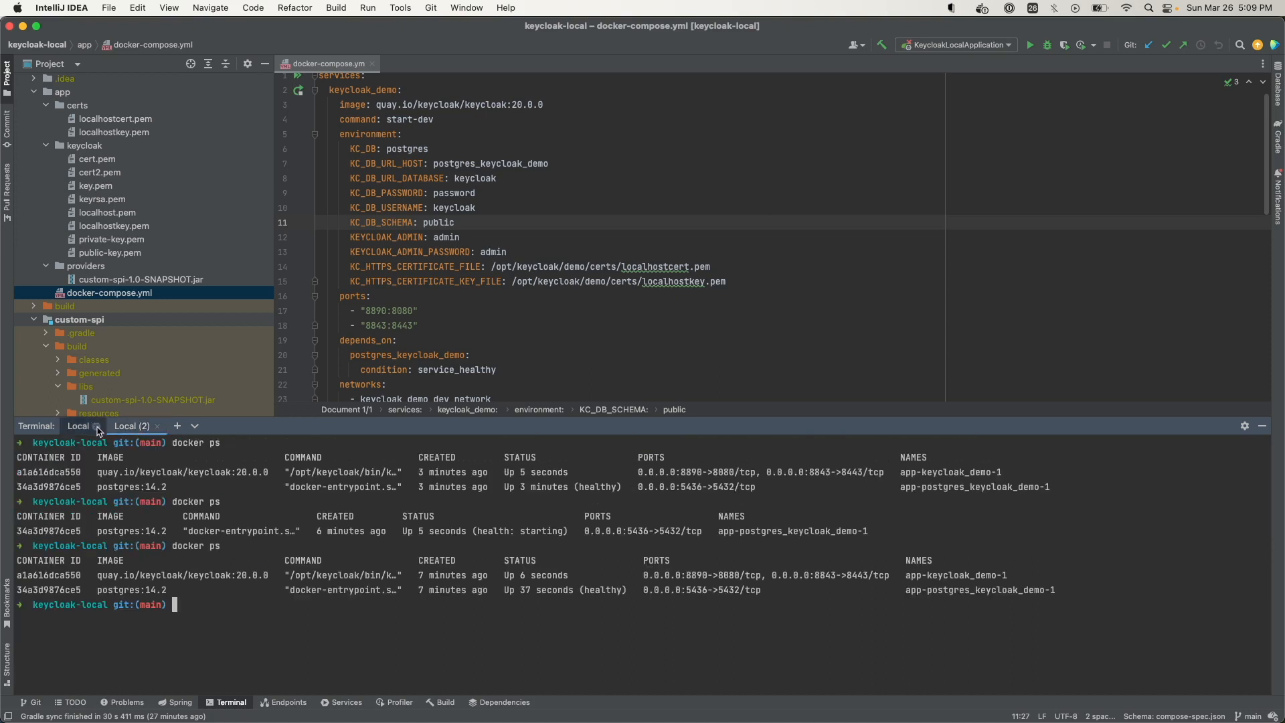
left_click(79, 426)
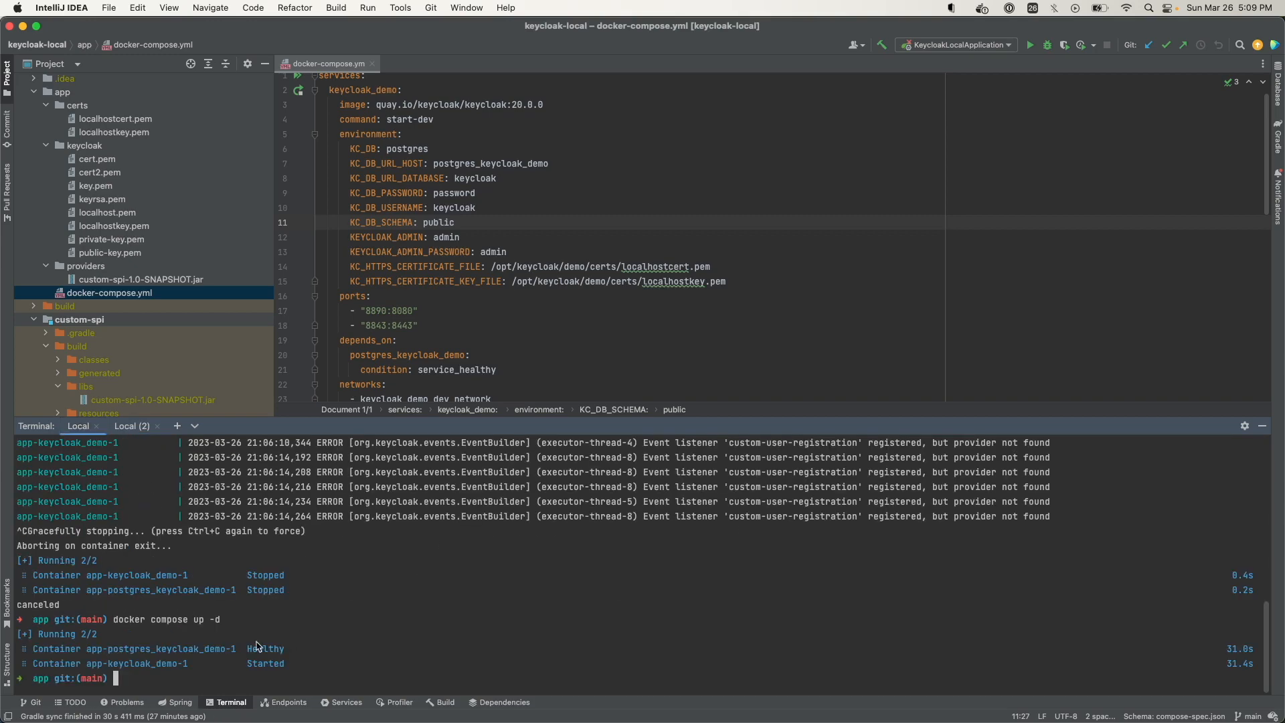
mouse_move(285, 530)
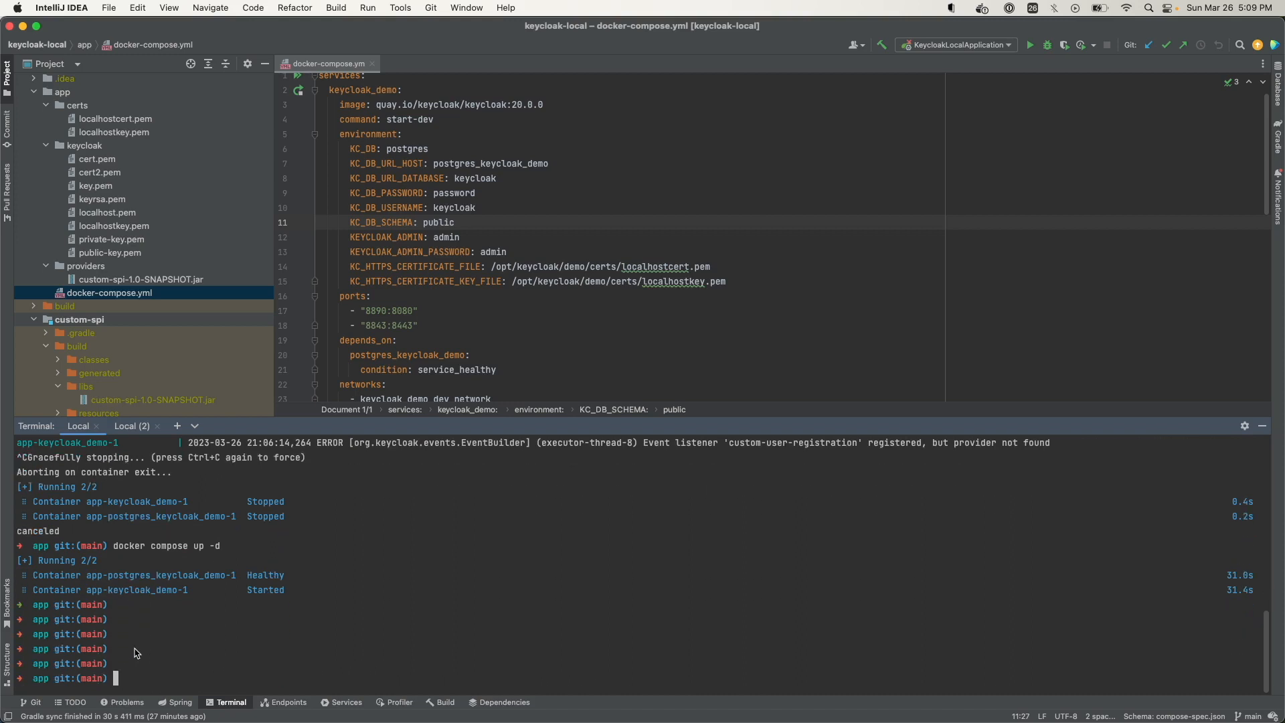
mouse_move(165, 665)
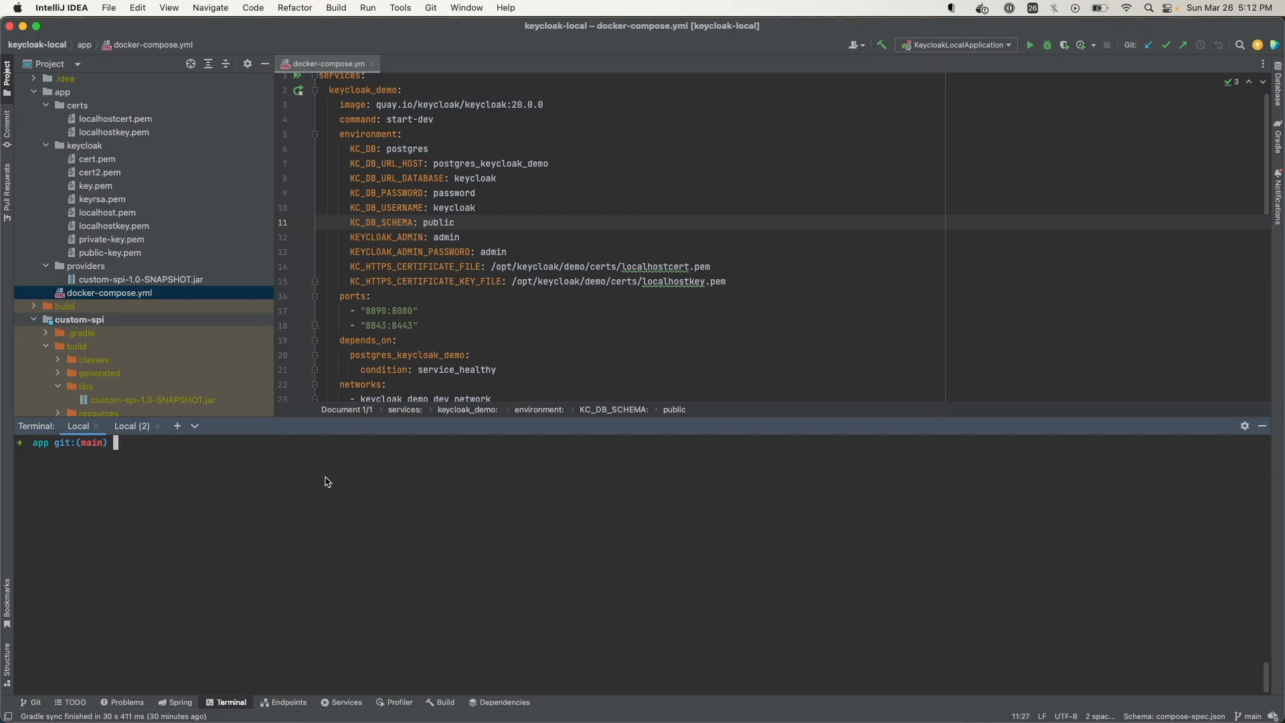
type("docker")
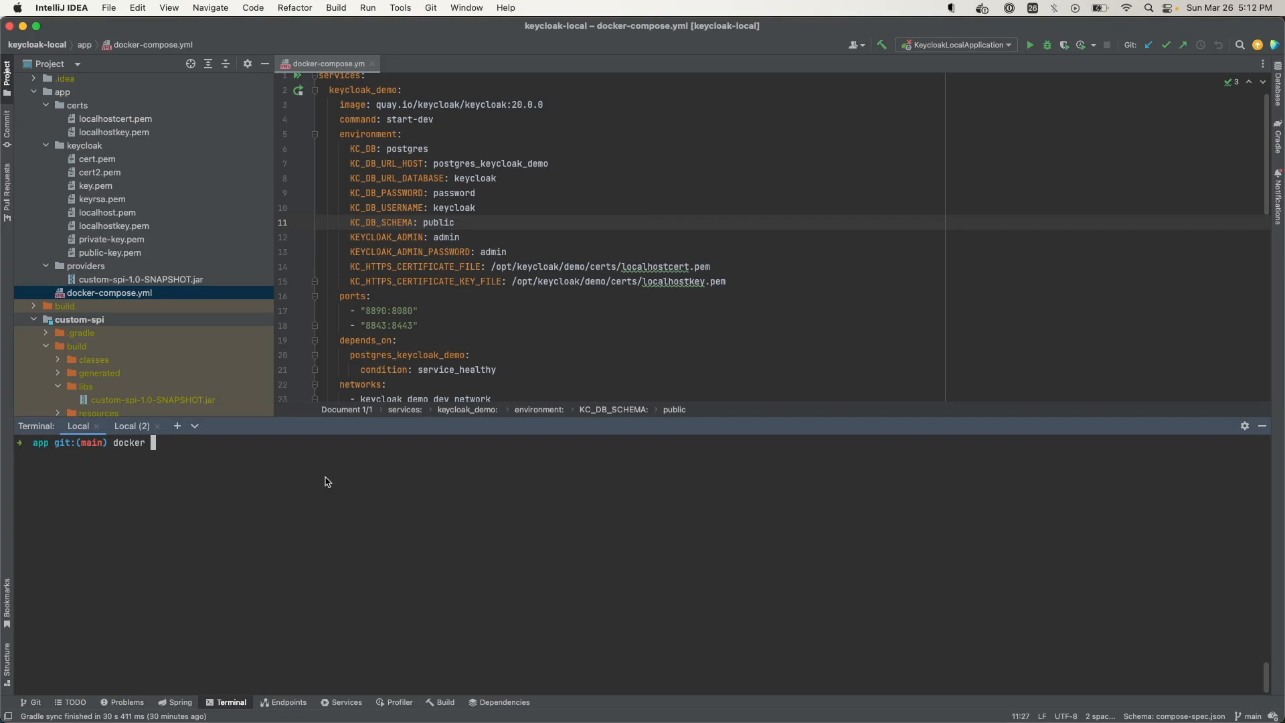
key("Return")
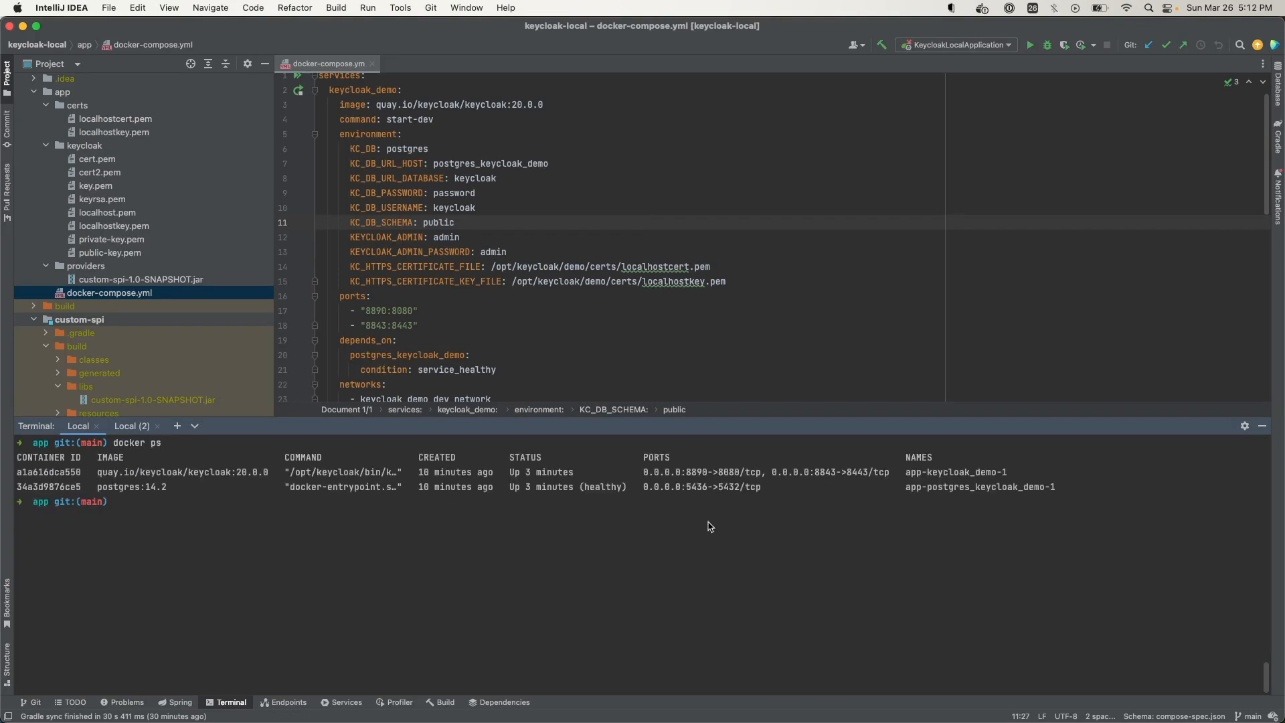
double_click(954, 473)
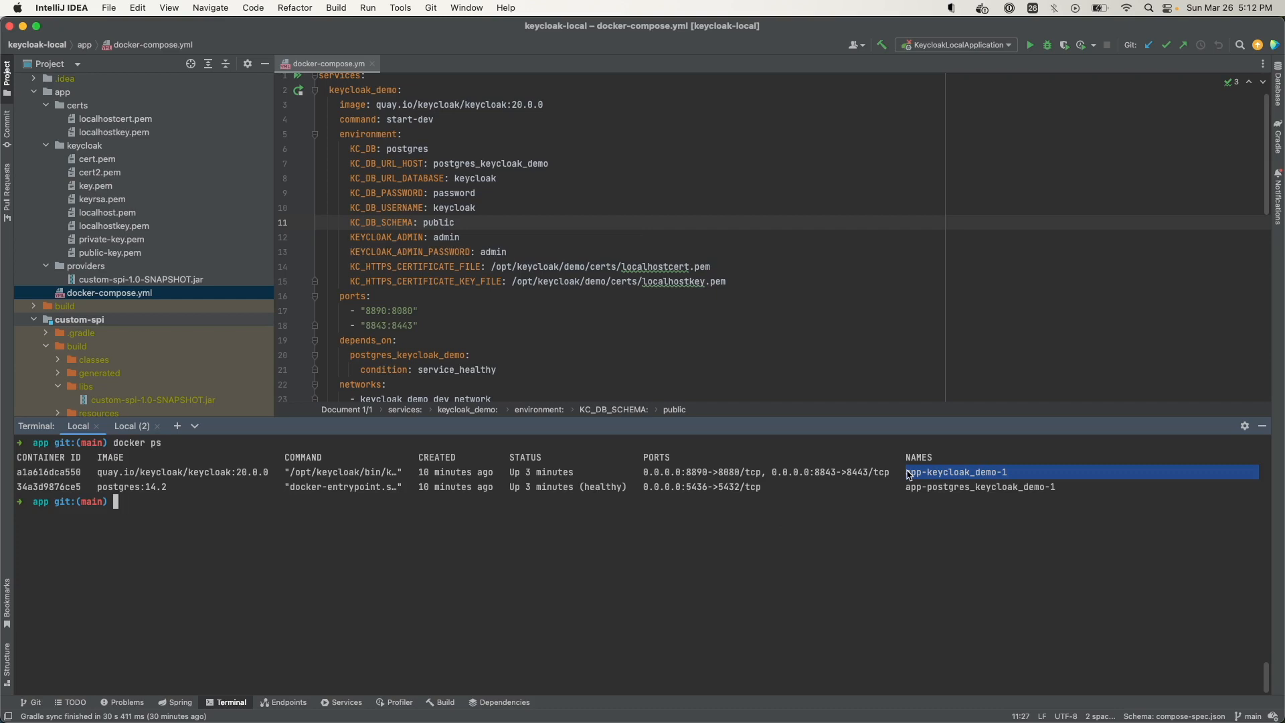
type("docker logs")
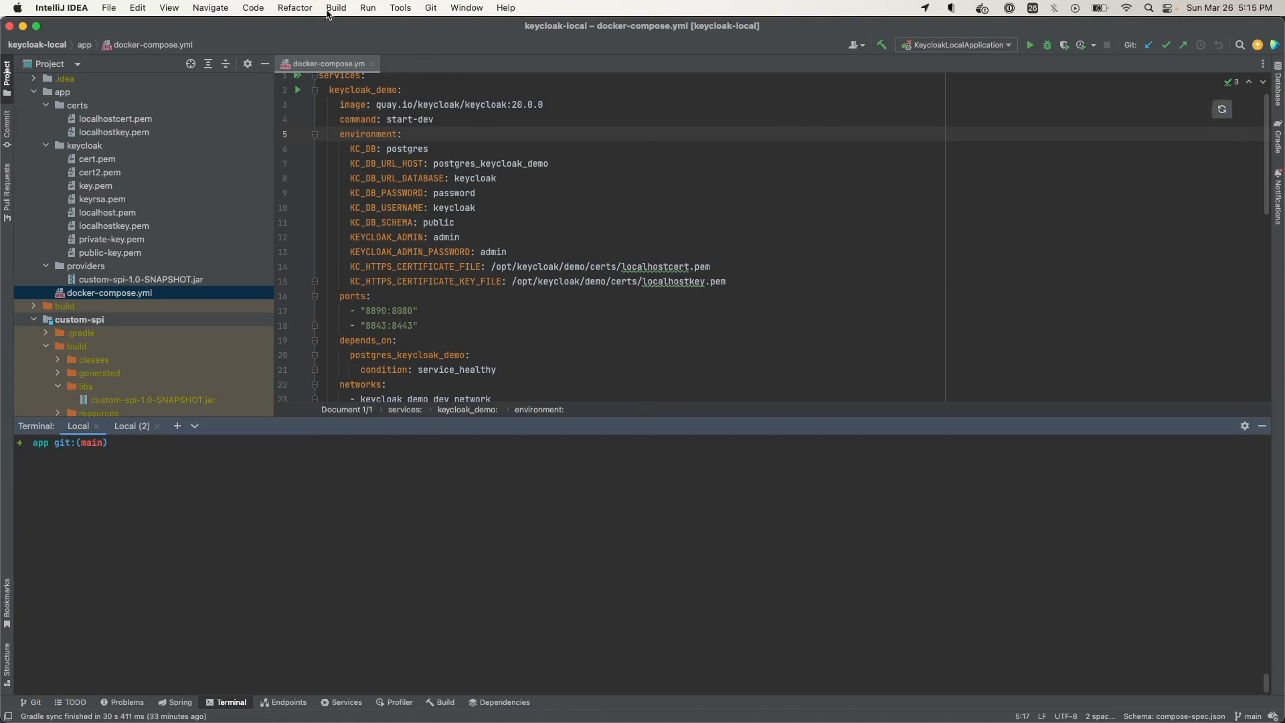
- Create a new Docker Compose run configuration named docker-app-config via Run > Edit Configurations
left_click(366, 8)
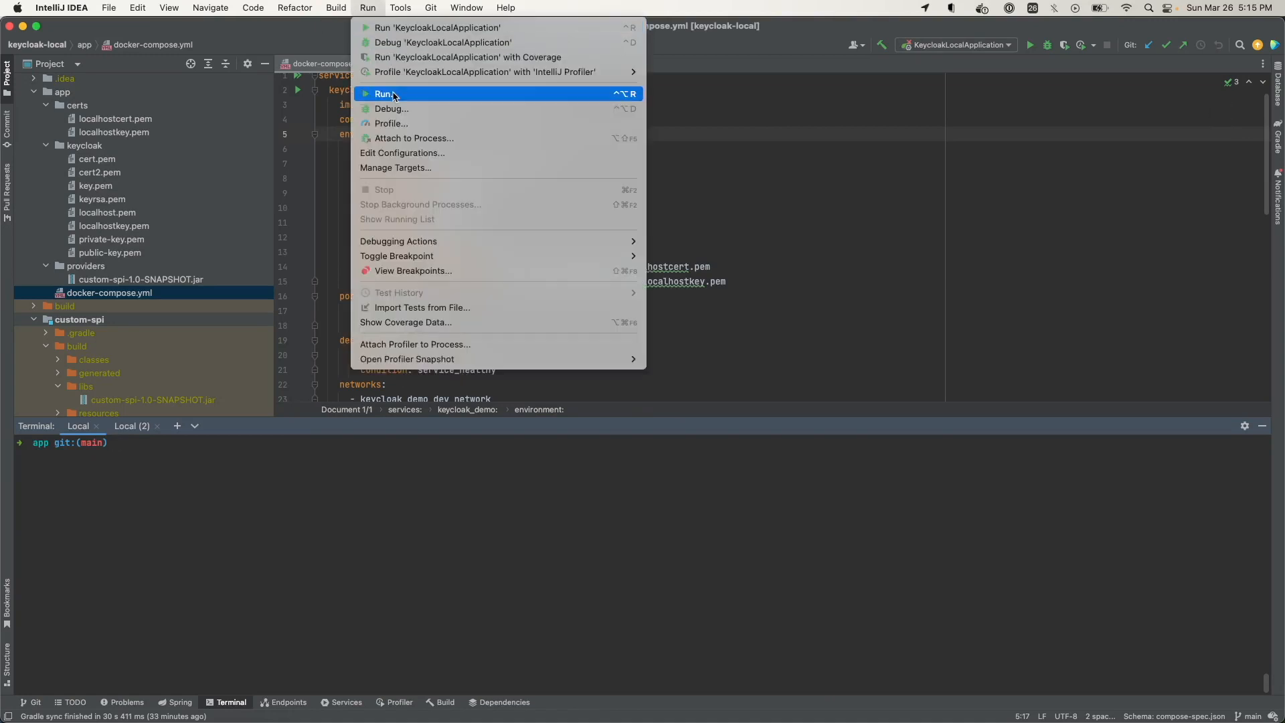
left_click(401, 152)
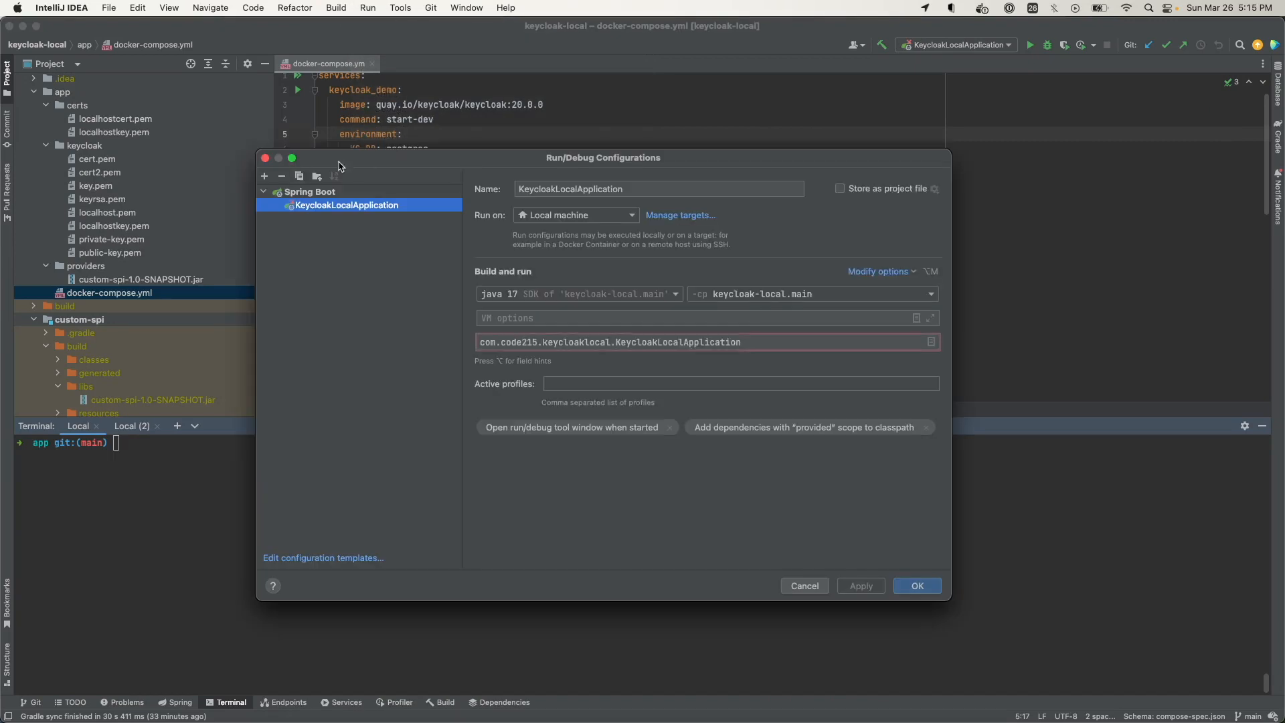
left_click(264, 177)
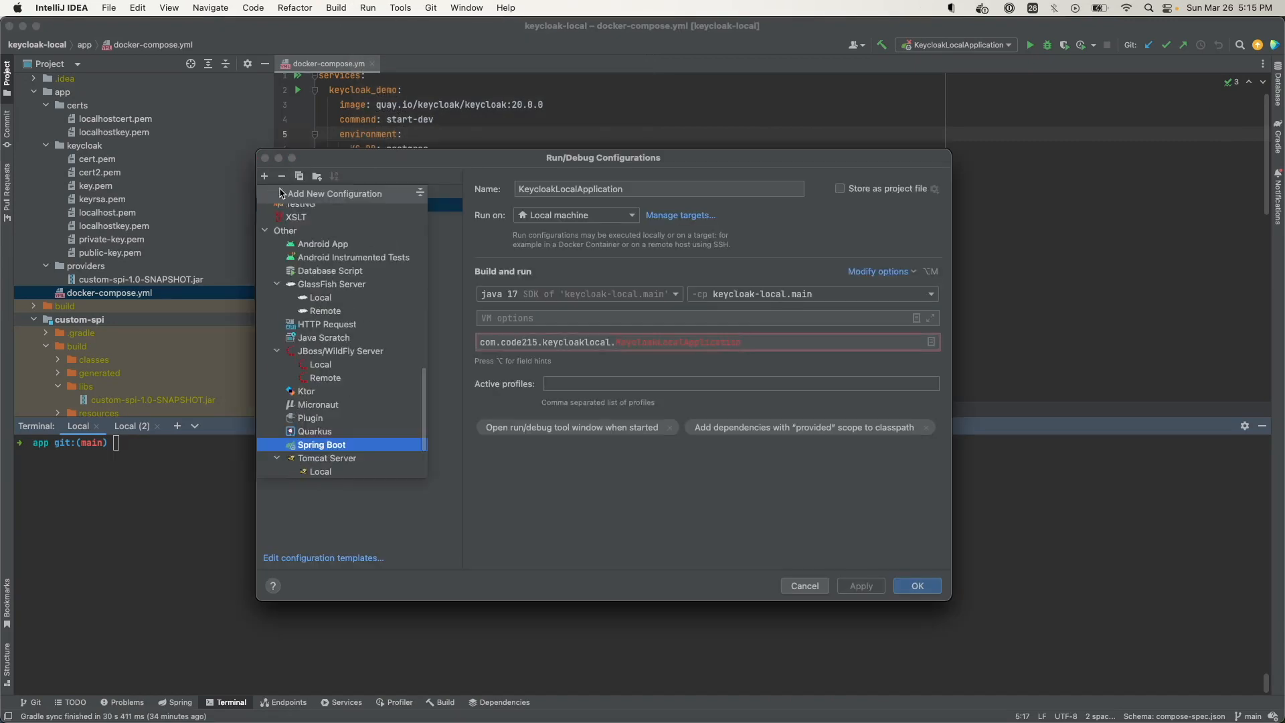
scroll("up", 3)
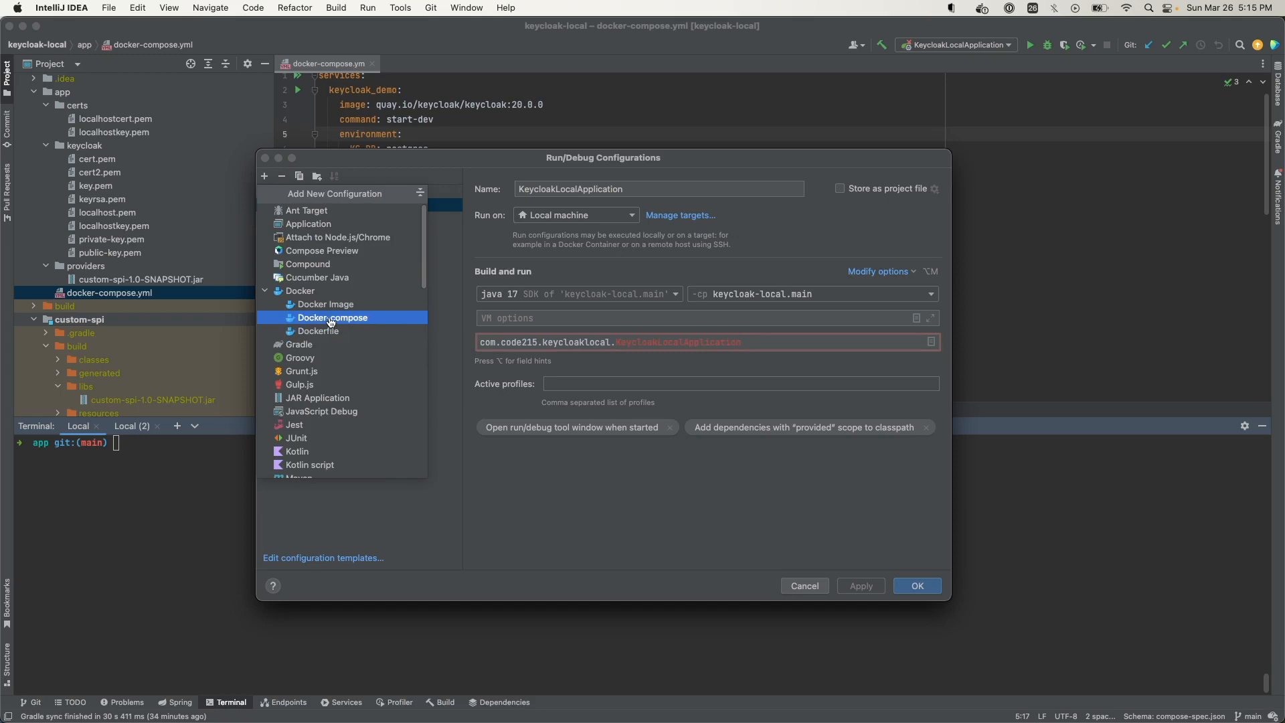
left_click(333, 317)
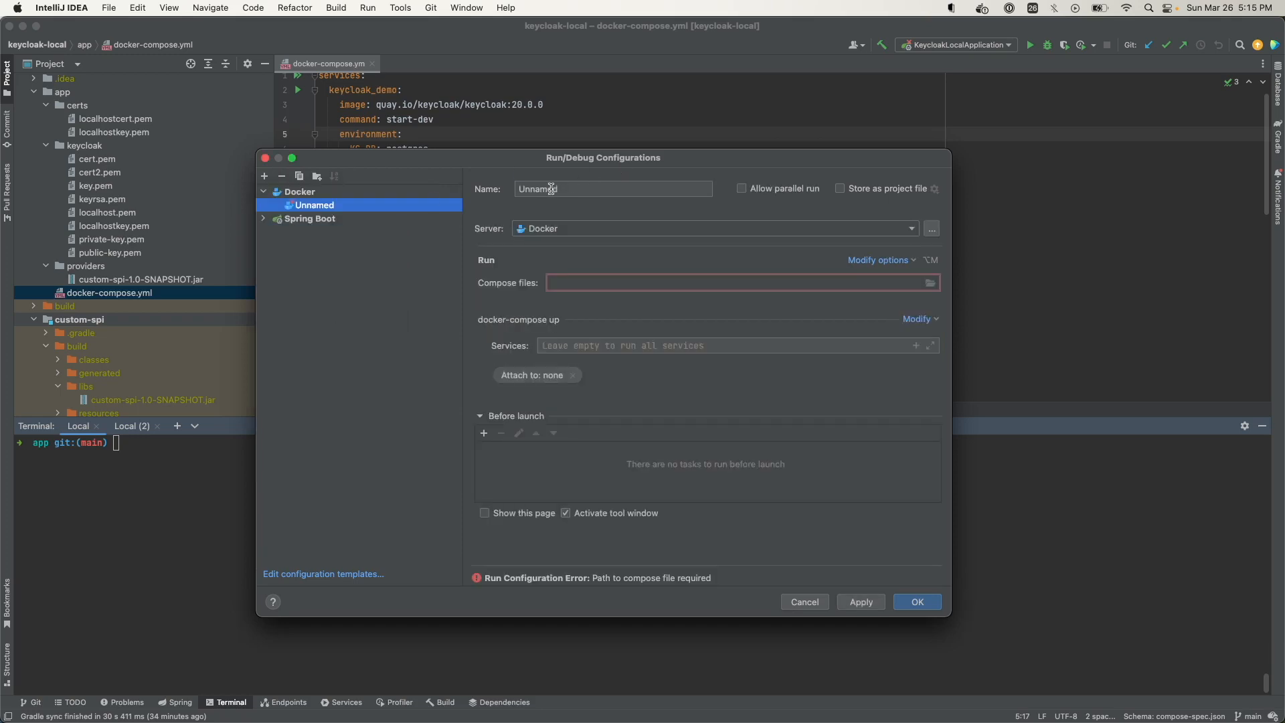
type("docker-")
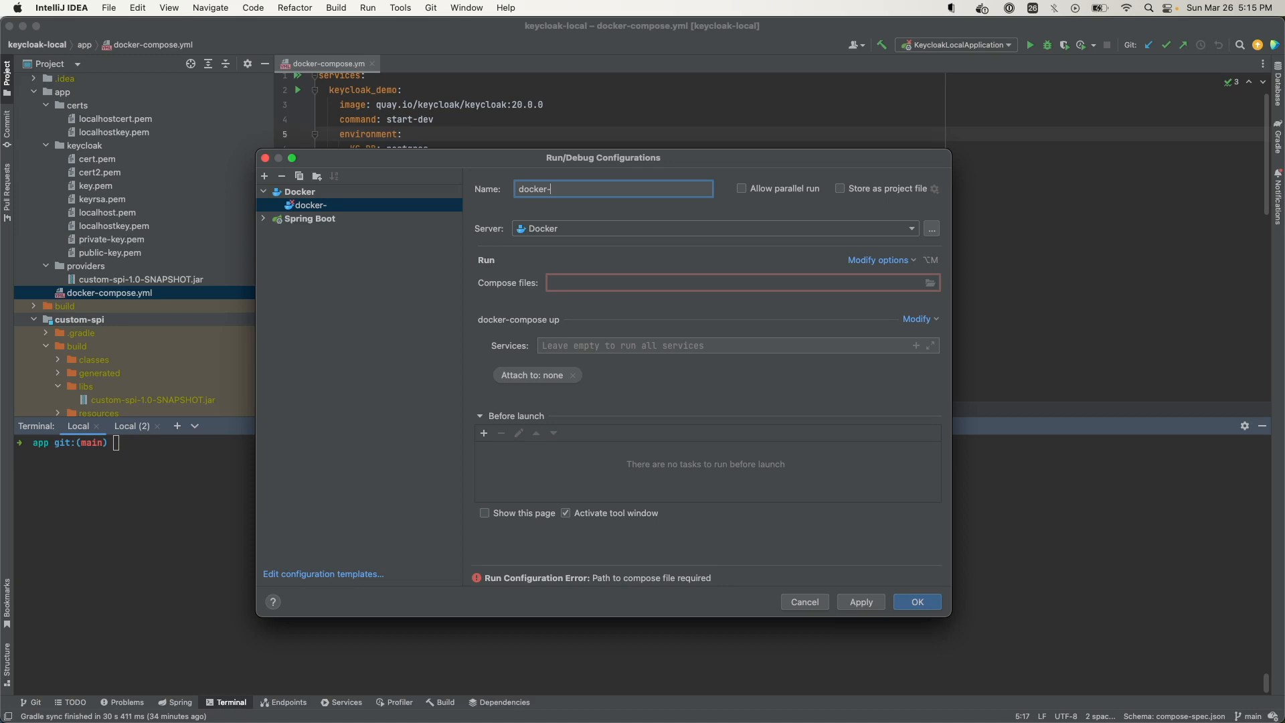
type("config")
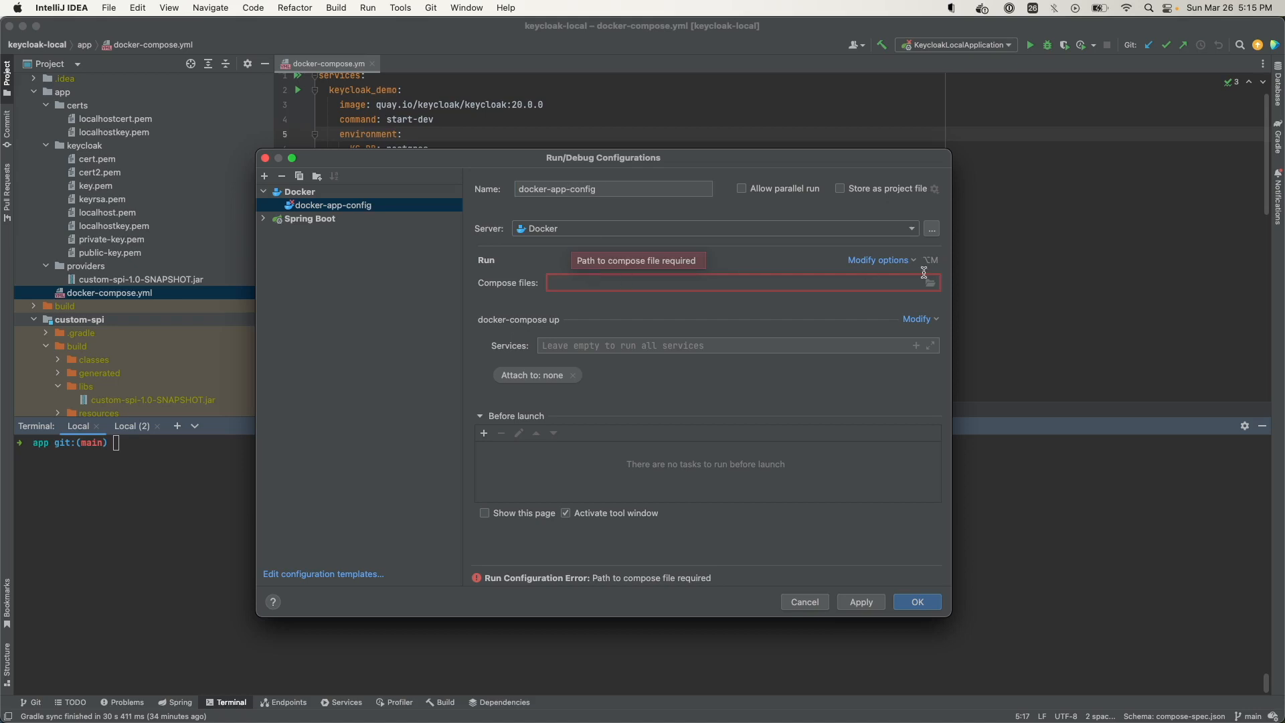
- Point docker-app-config at ./app/docker-compose.yml and save the configuration
left_click(930, 282)
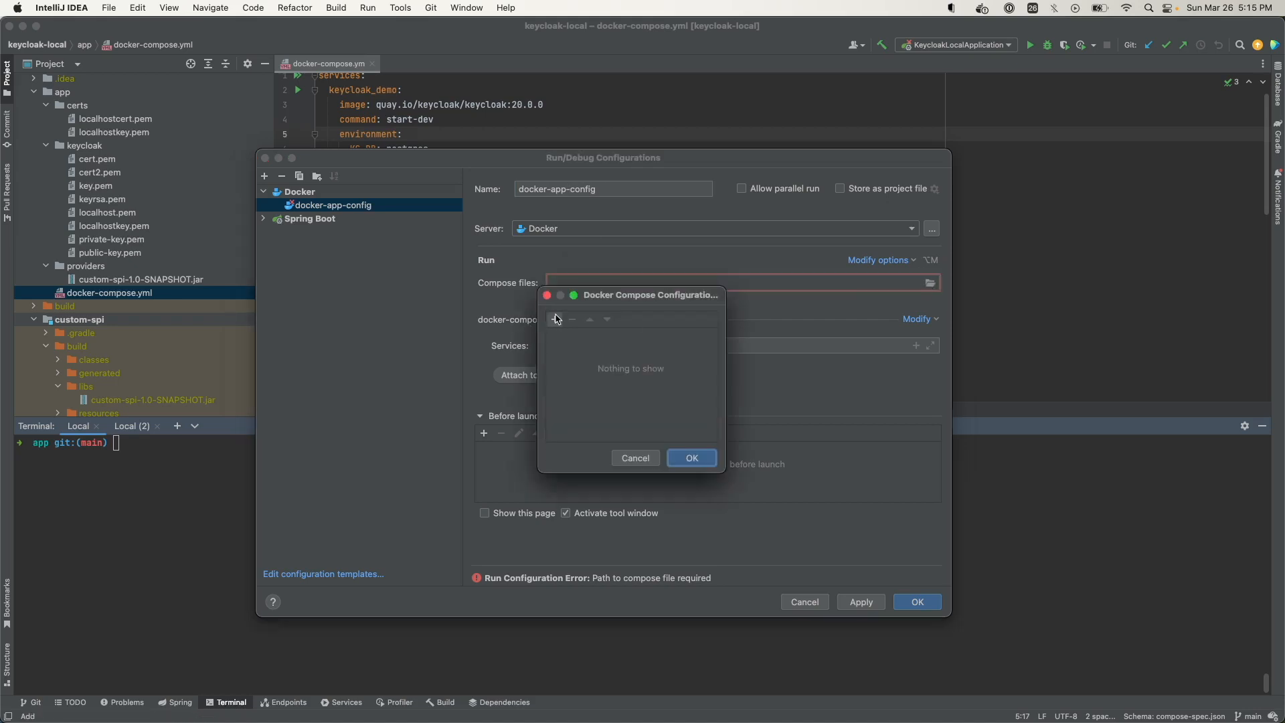
left_click(555, 318)
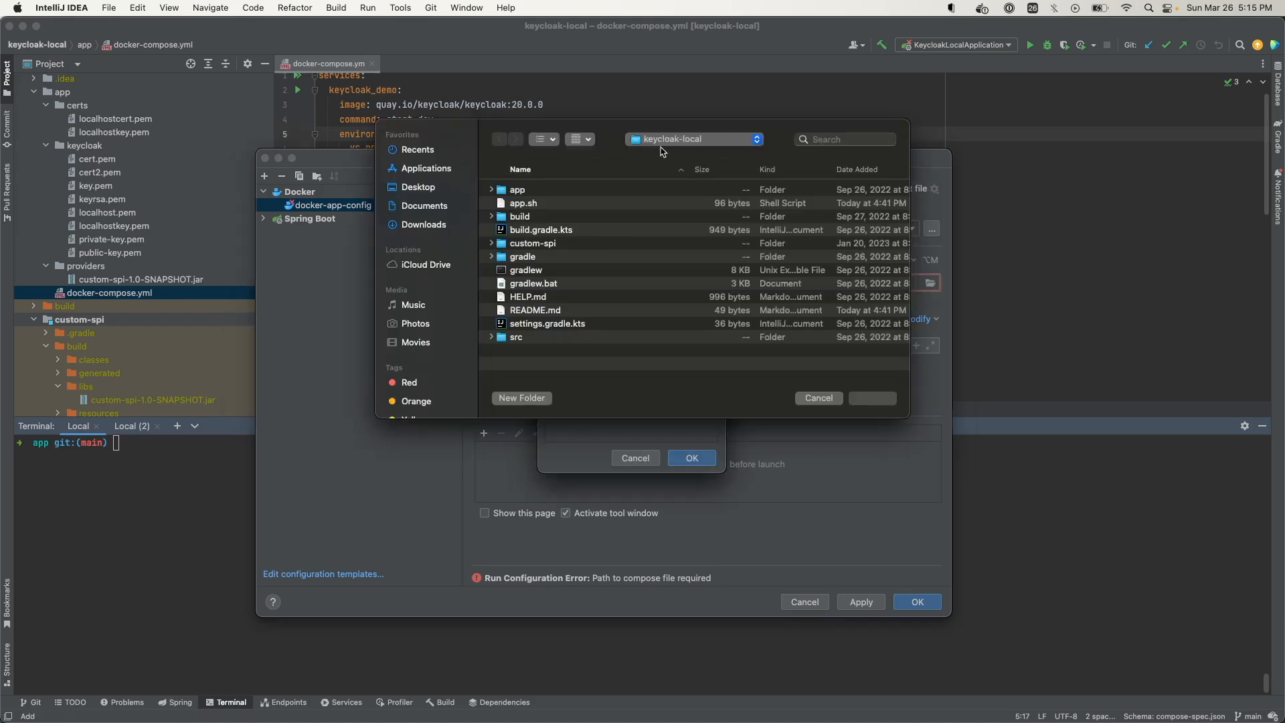
mouse_move(575, 268)
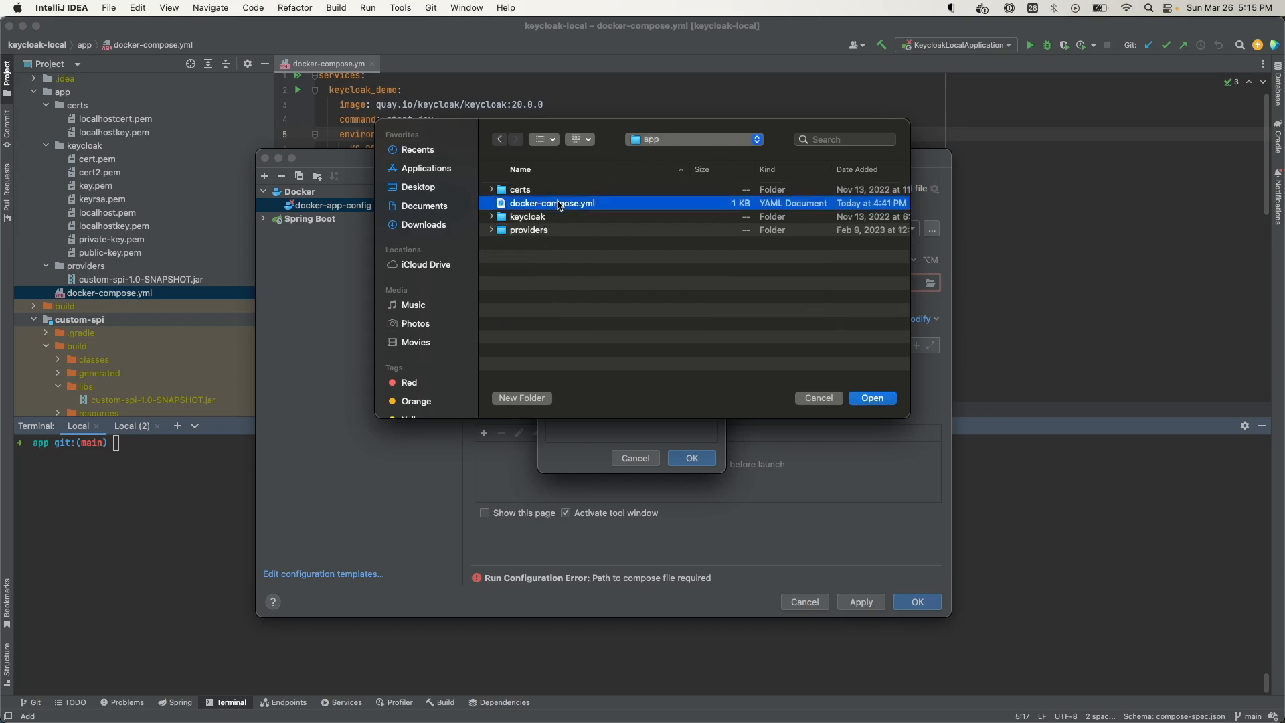
left_click(871, 398)
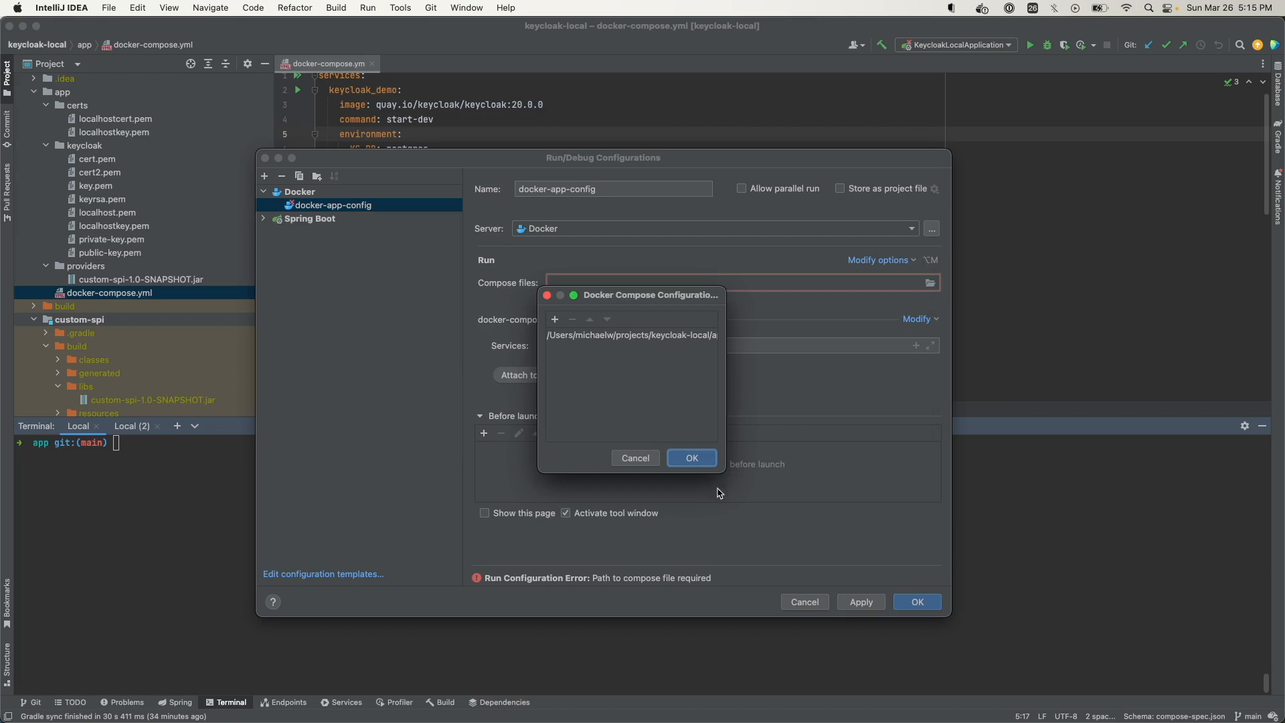
left_click(692, 458)
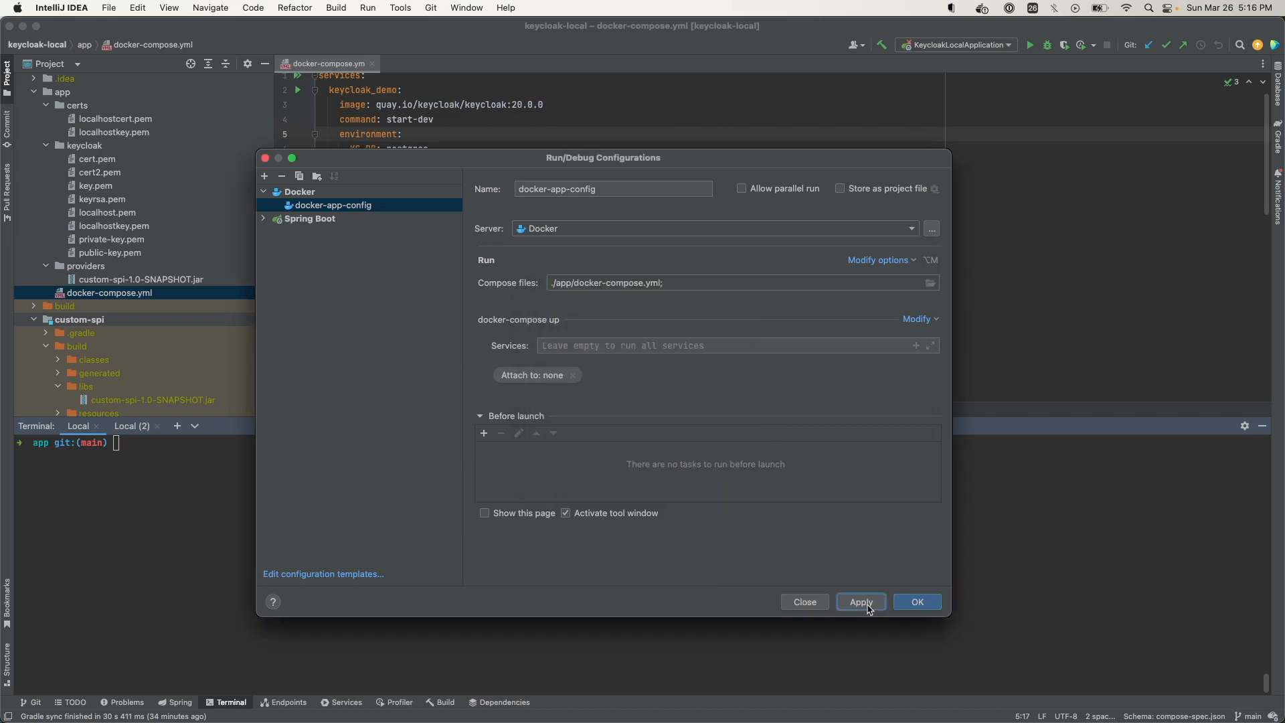
left_click(916, 601)
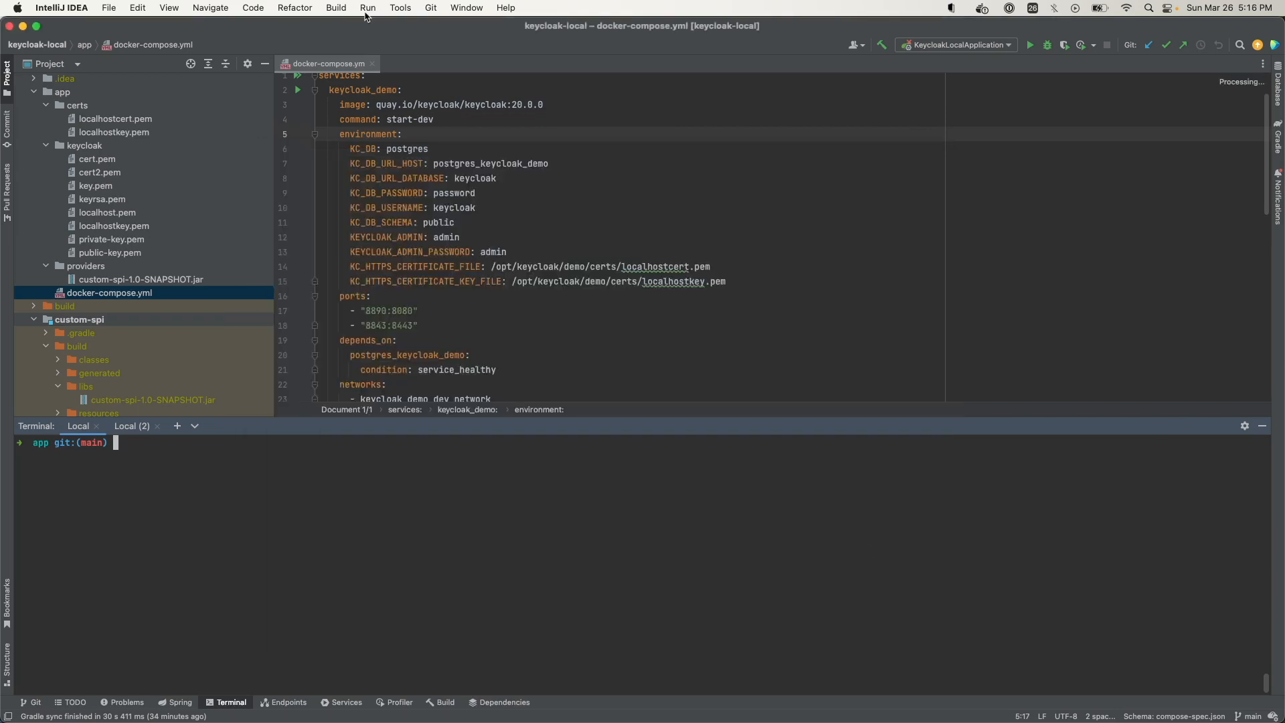
- Run docker-app-config and expand Docker-compose: app in the Services tool window
left_click(367, 8)
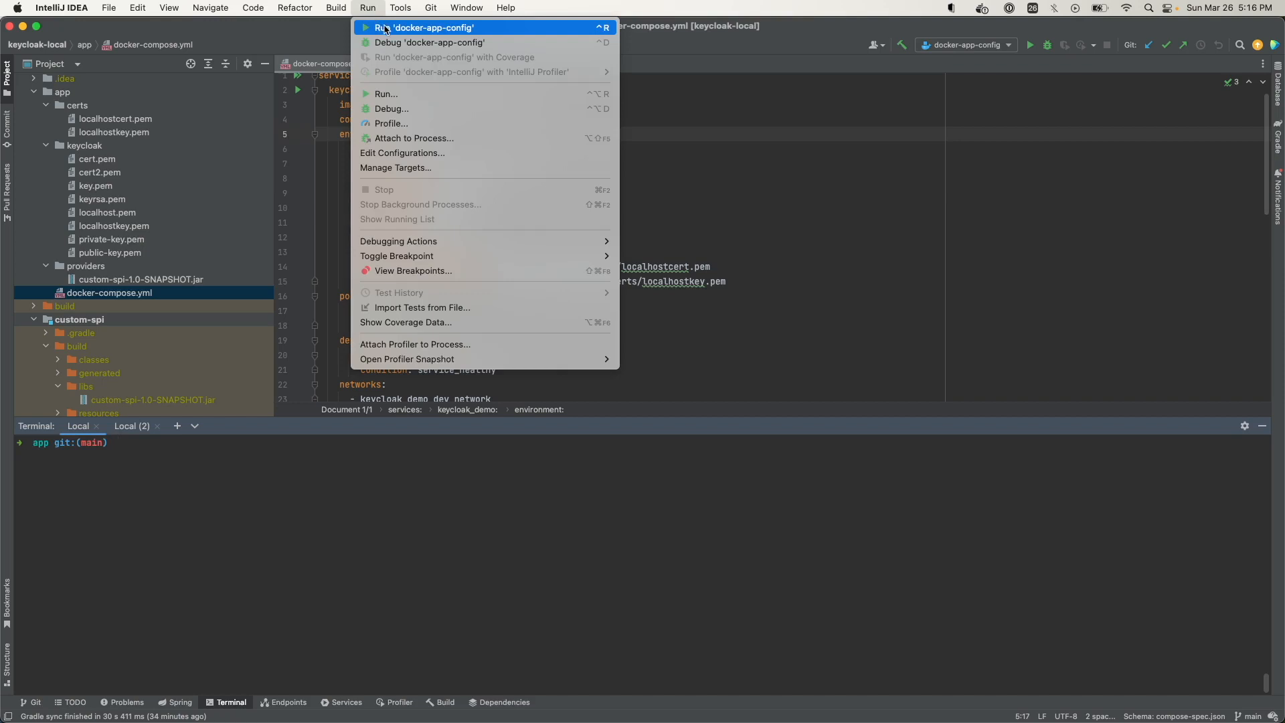
left_click(420, 27)
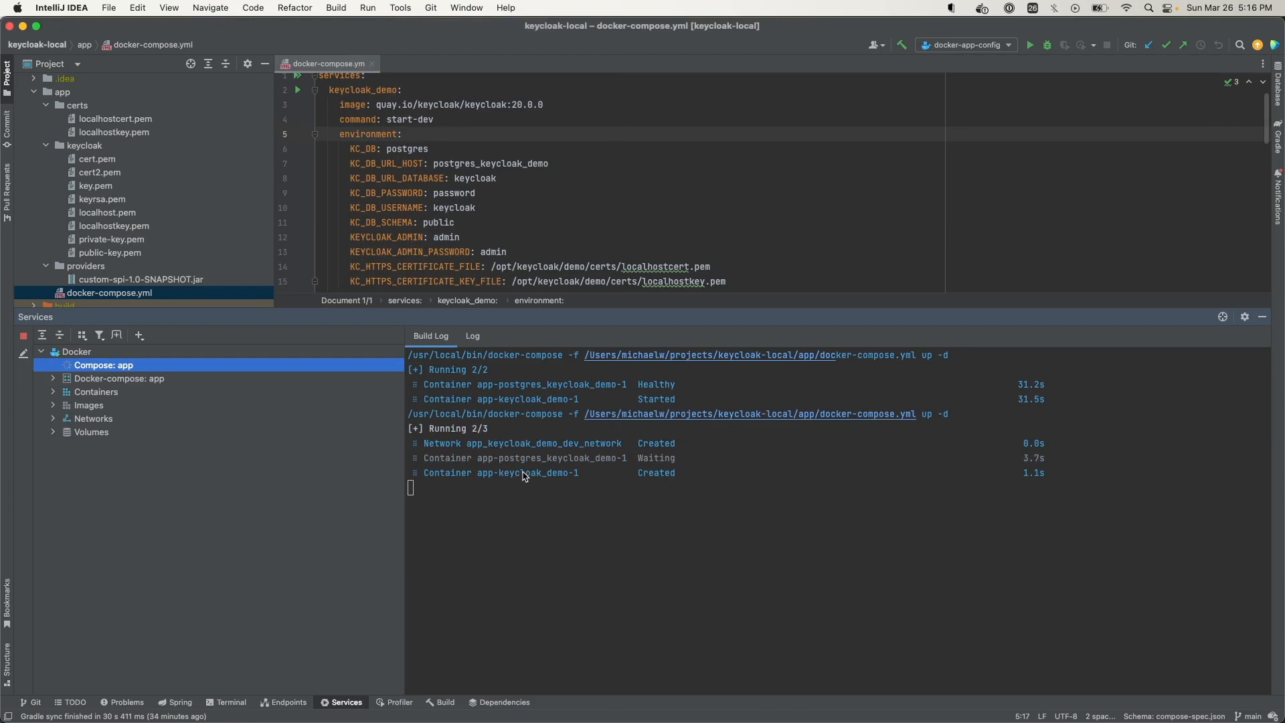
left_click(53, 378)
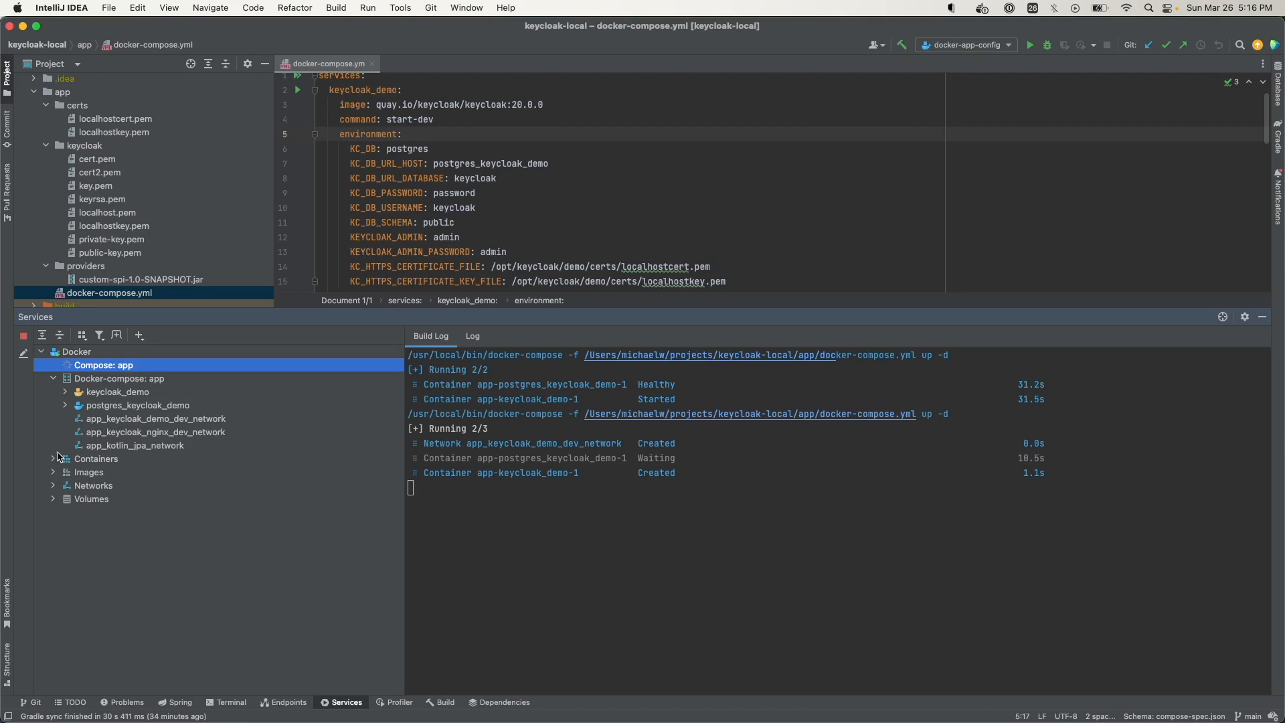
mouse_move(67, 480)
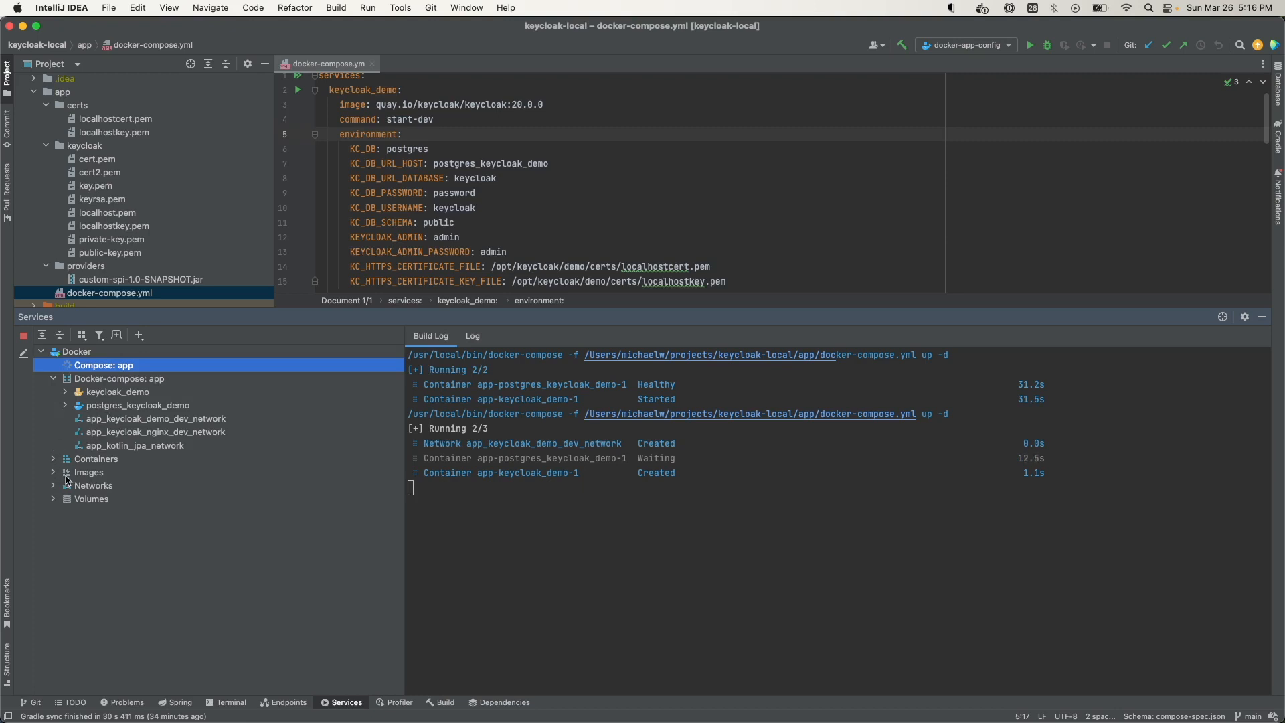
mouse_move(125, 424)
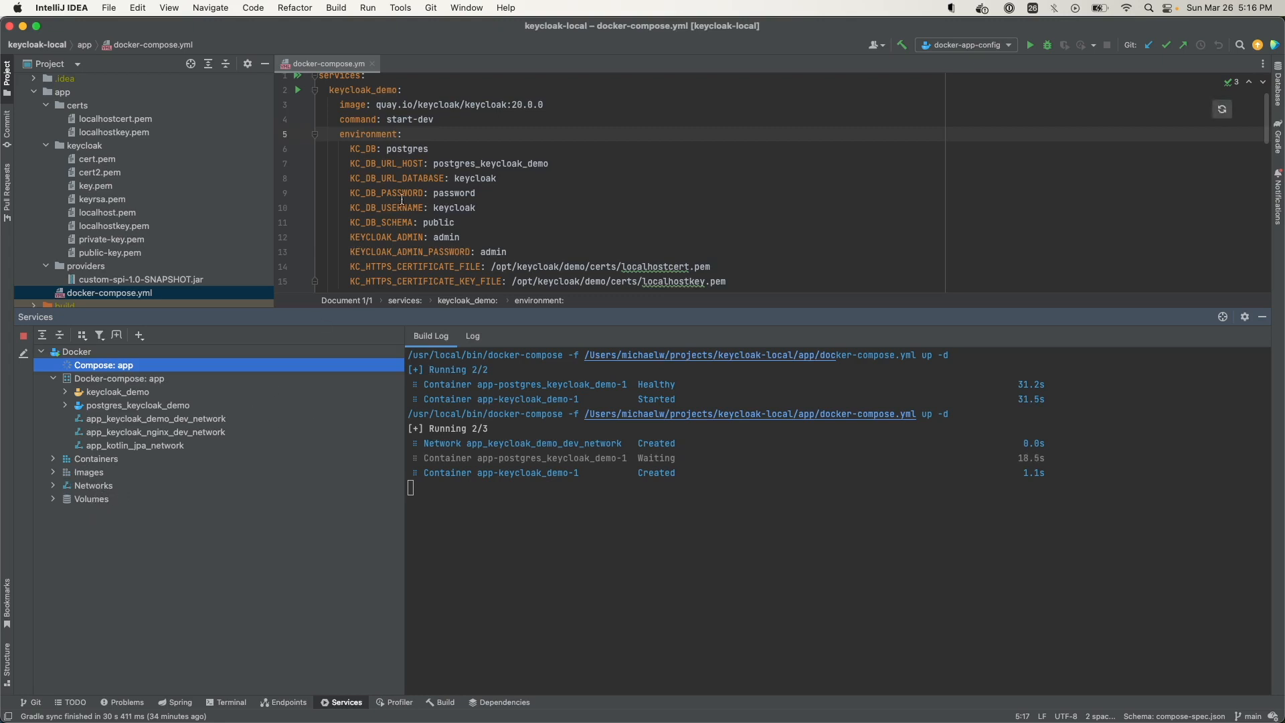
mouse_move(407, 137)
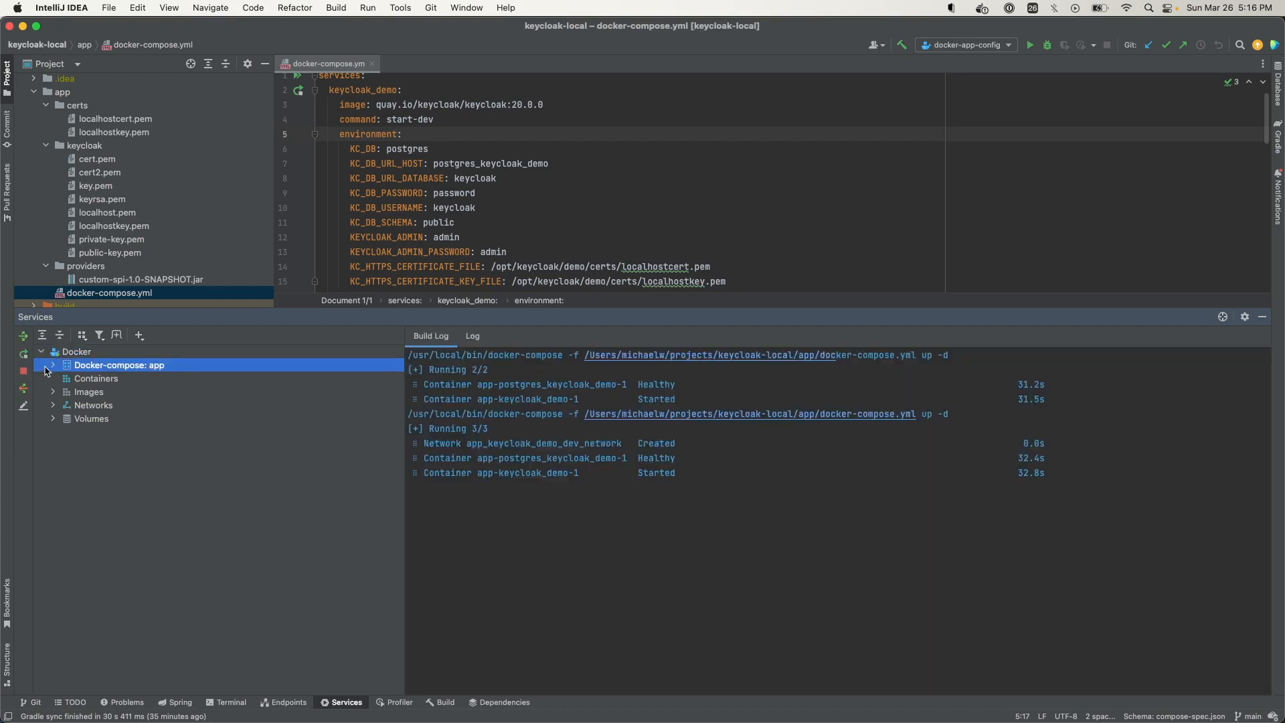
- Expand keycloak_demo under the app compose project, then load the localhost:8843 admin console in Safari
left_click(52, 364)
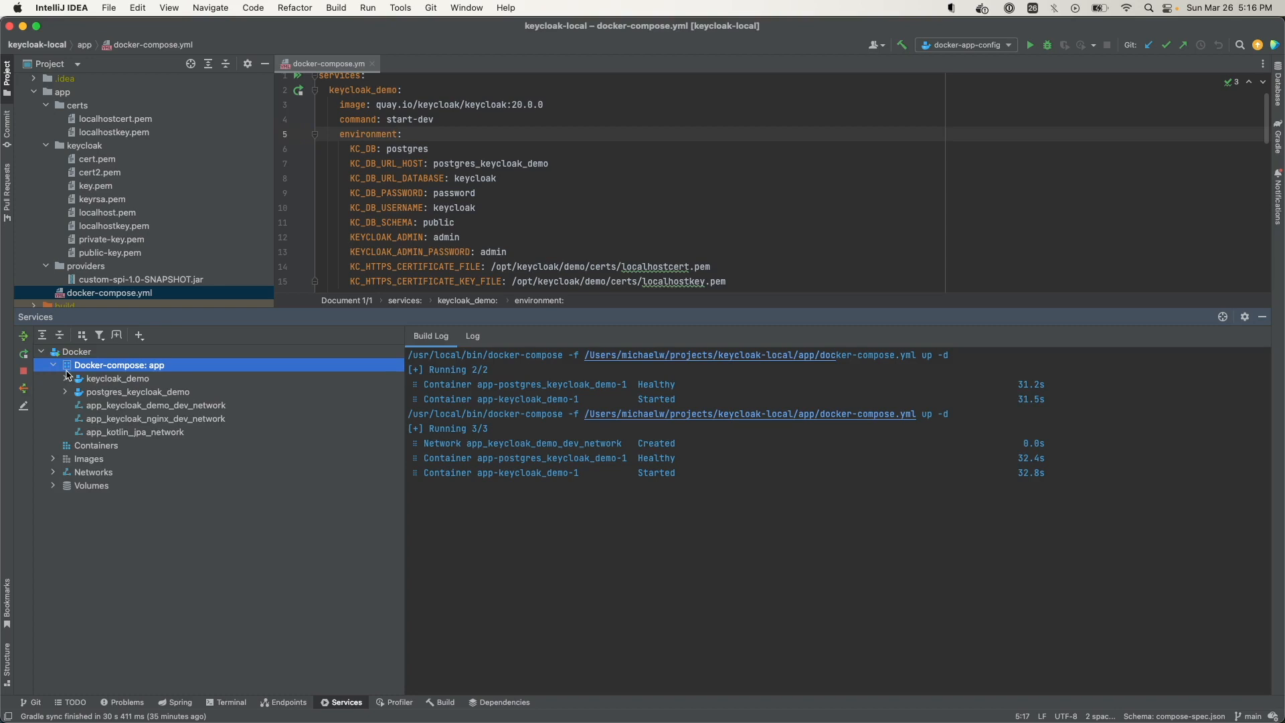
left_click(118, 379)
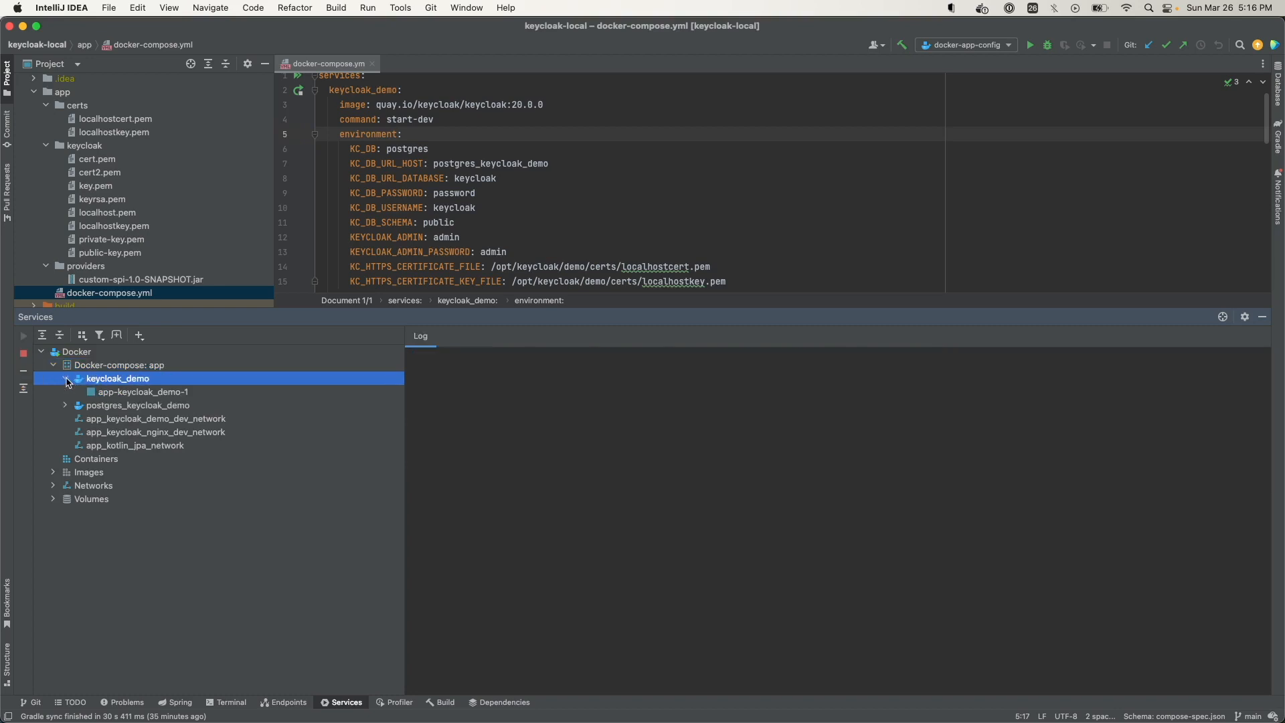
left_click(143, 392)
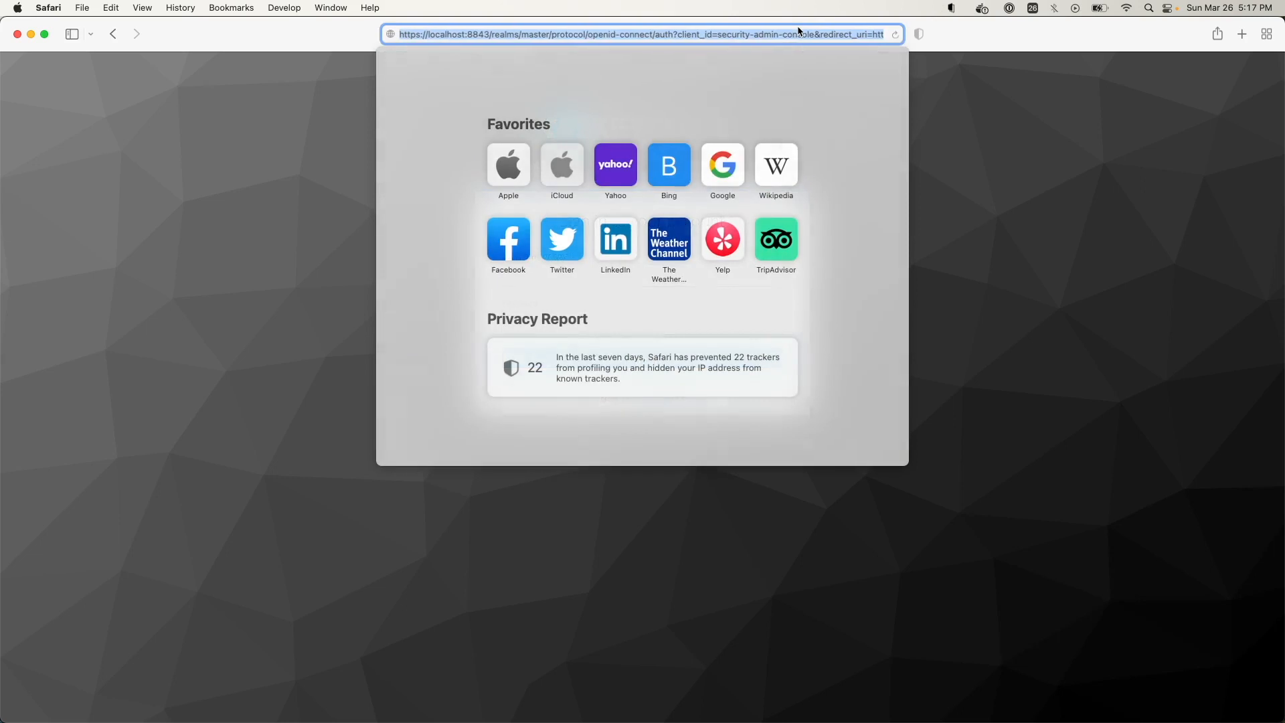
key("Return")
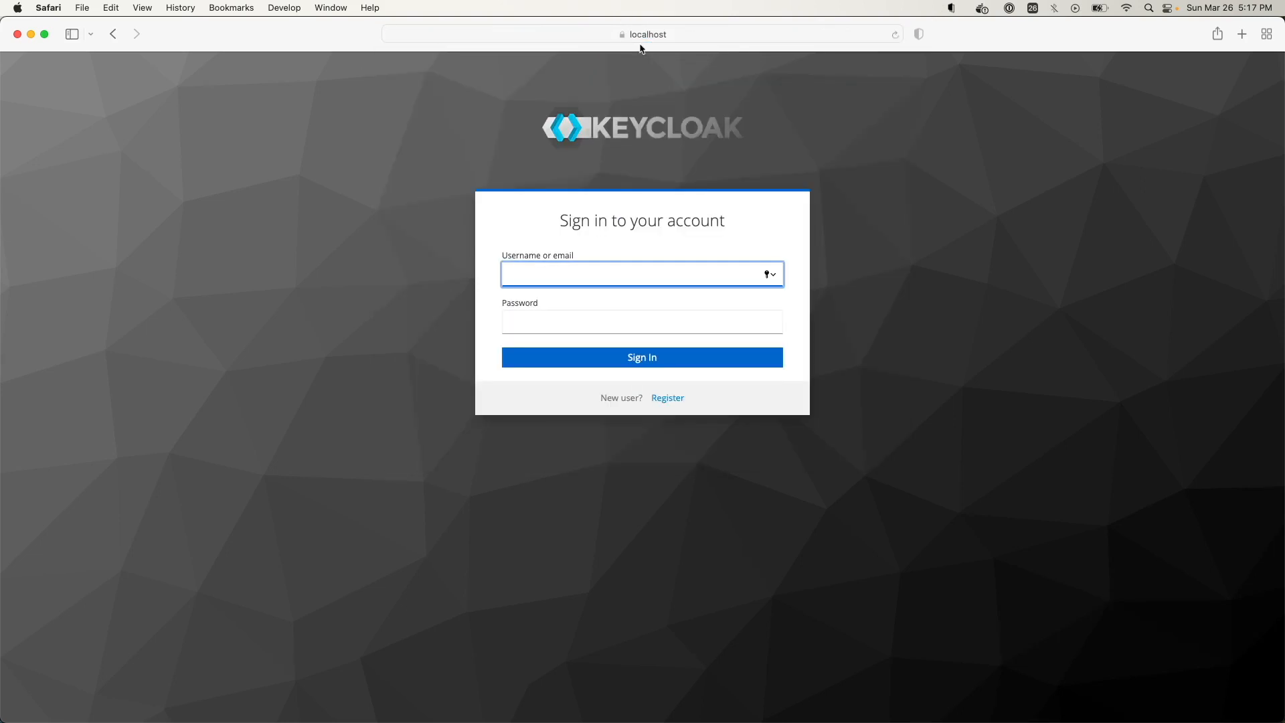